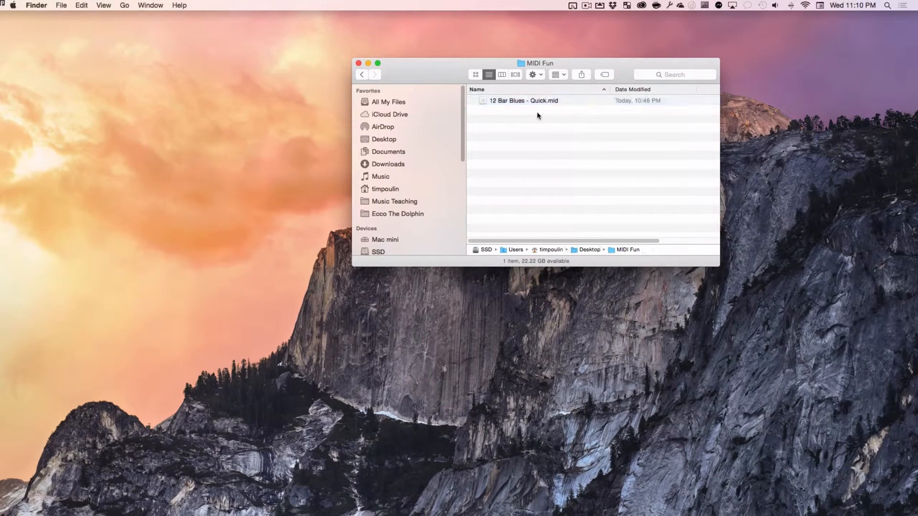
- Select '12 Bar Blues - Quick.mid' and show its Open With application list
left_click(522, 100)
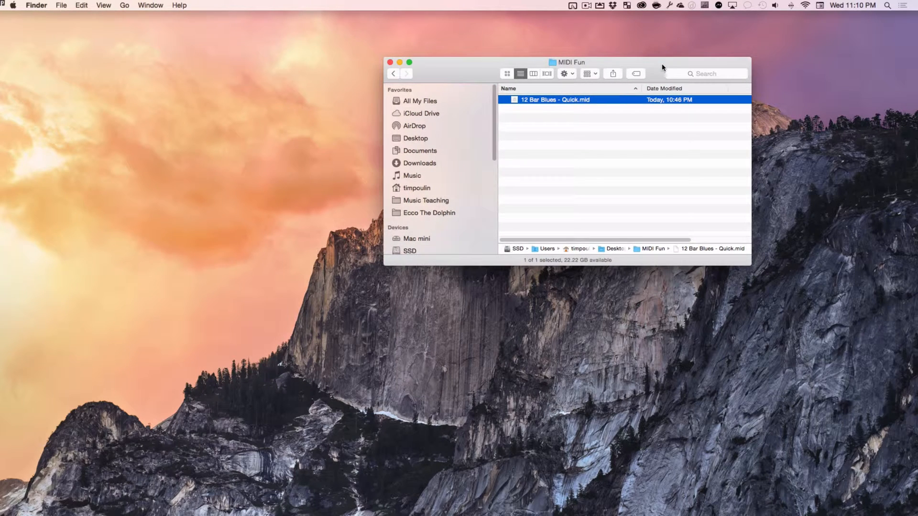
mouse_move(550, 130)
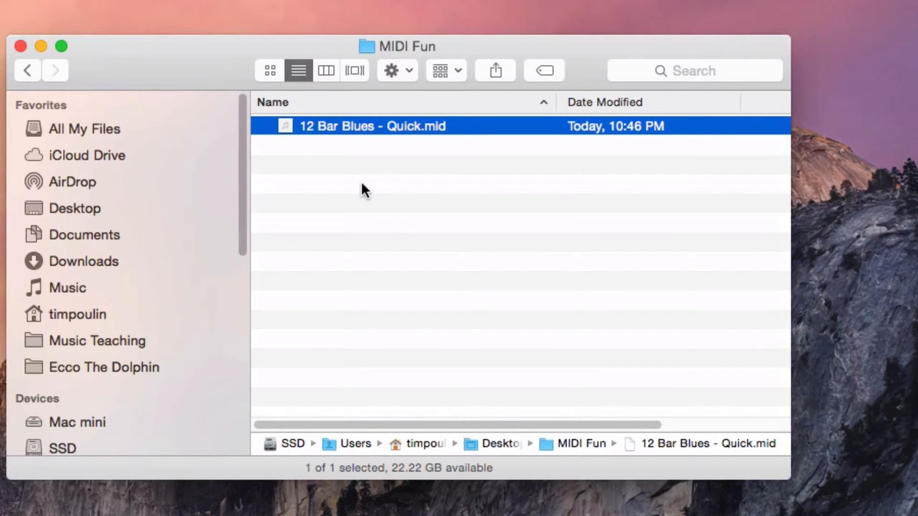
left_click(375, 199)
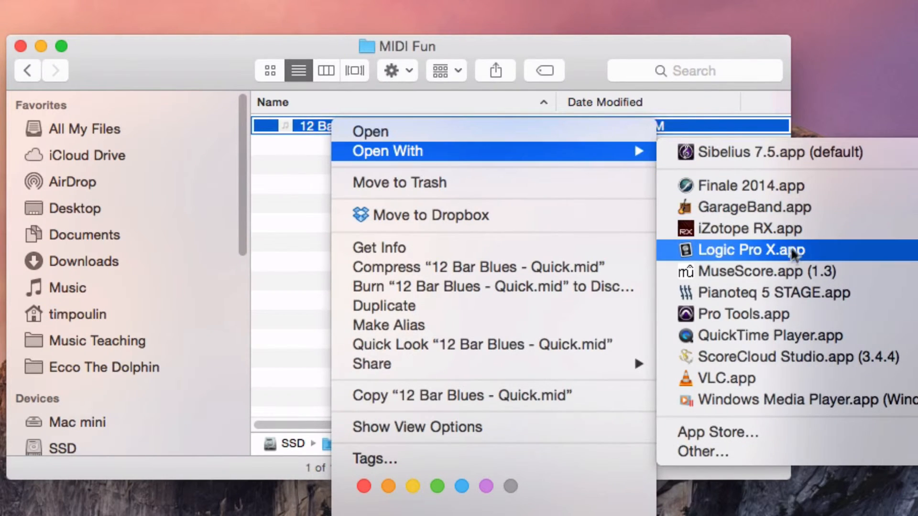
- Open the MIDI file in Logic Pro X as a Grand Piano track region
left_click(751, 250)
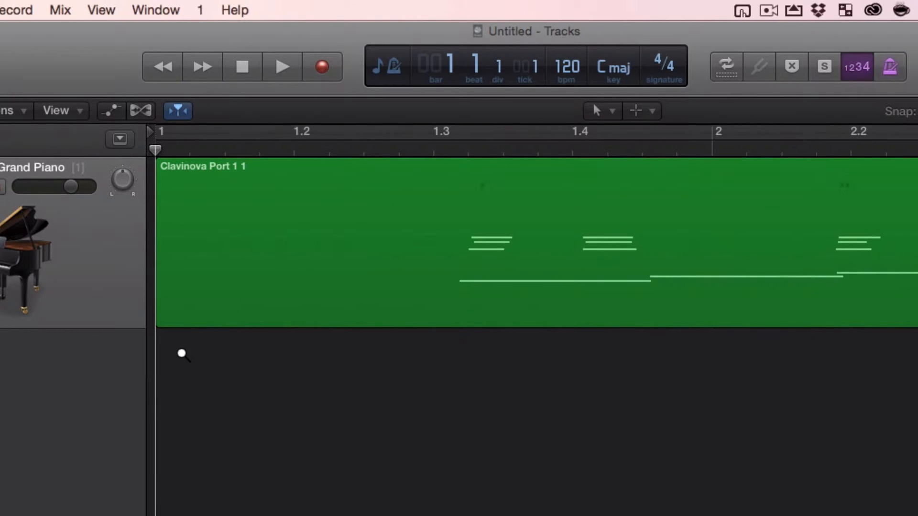
mouse_move(159, 301)
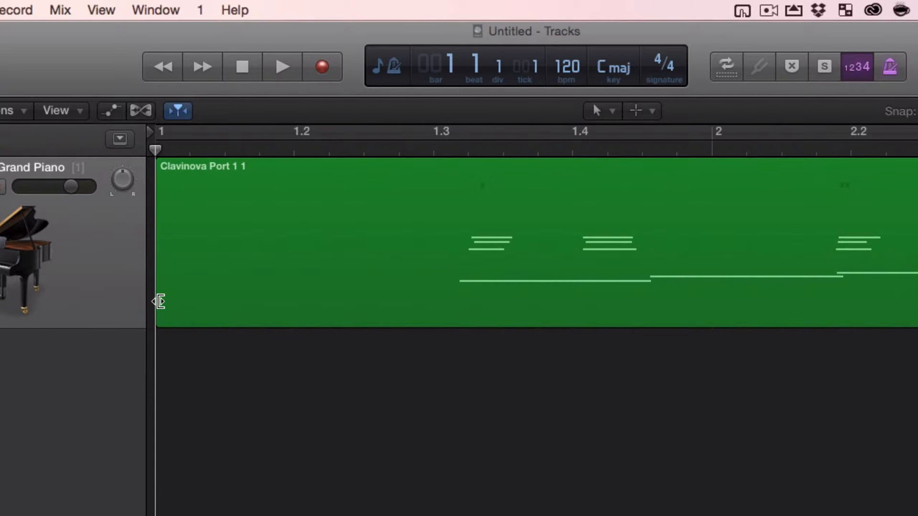
mouse_move(245, 349)
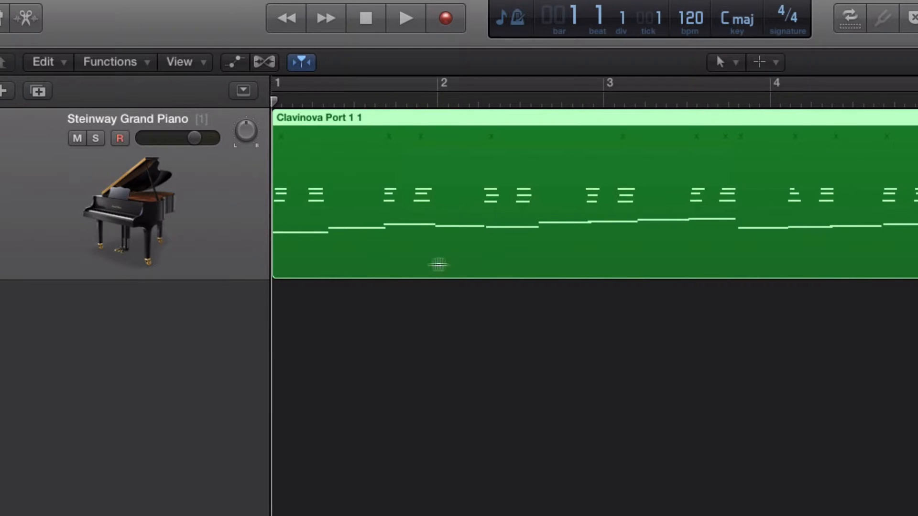
mouse_move(272, 313)
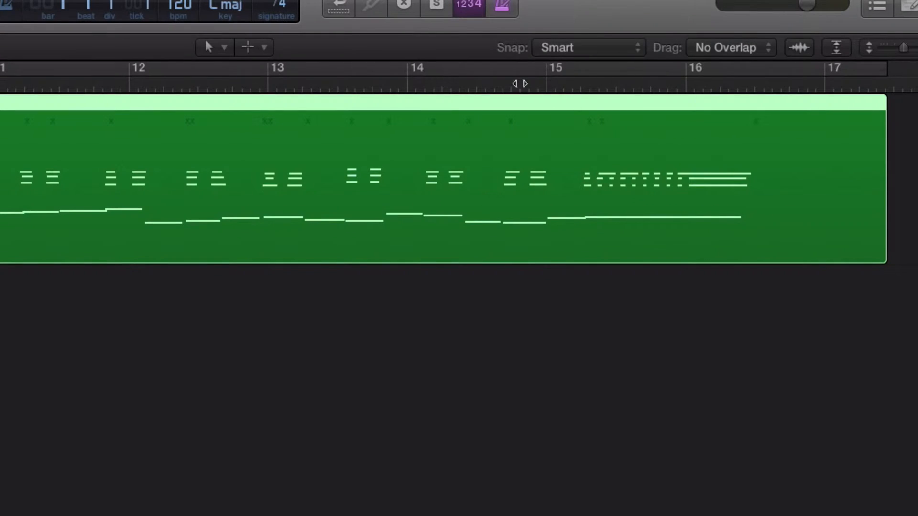
mouse_move(667, 193)
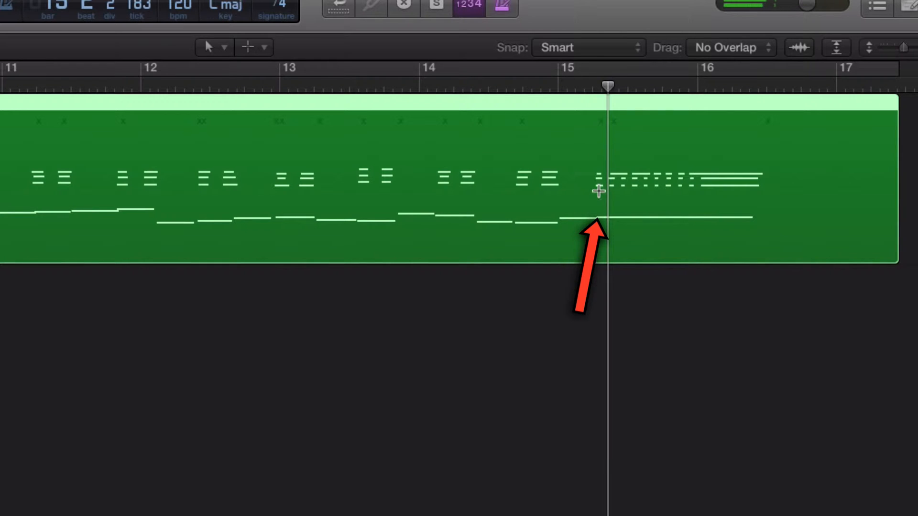
- Split the region at bar 15.2, keeping notes that cross the split
left_click(384, 86)
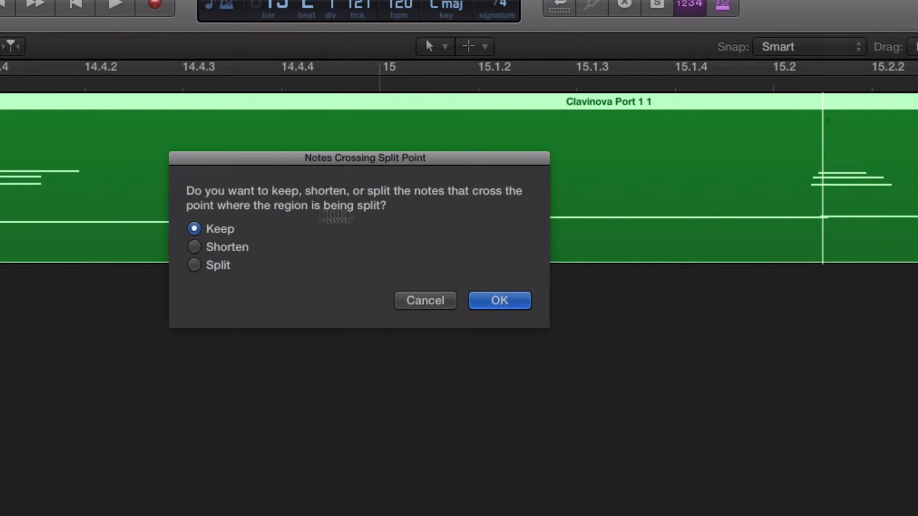
mouse_move(486, 202)
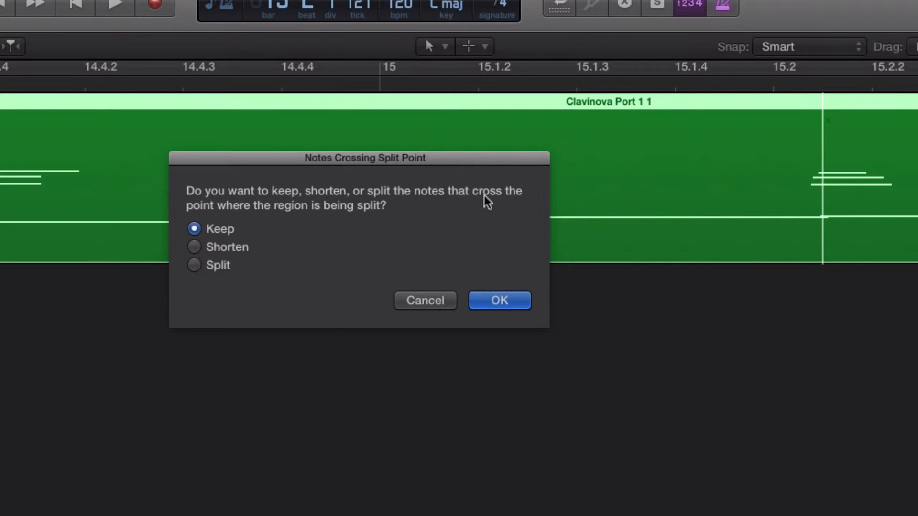
left_click(499, 301)
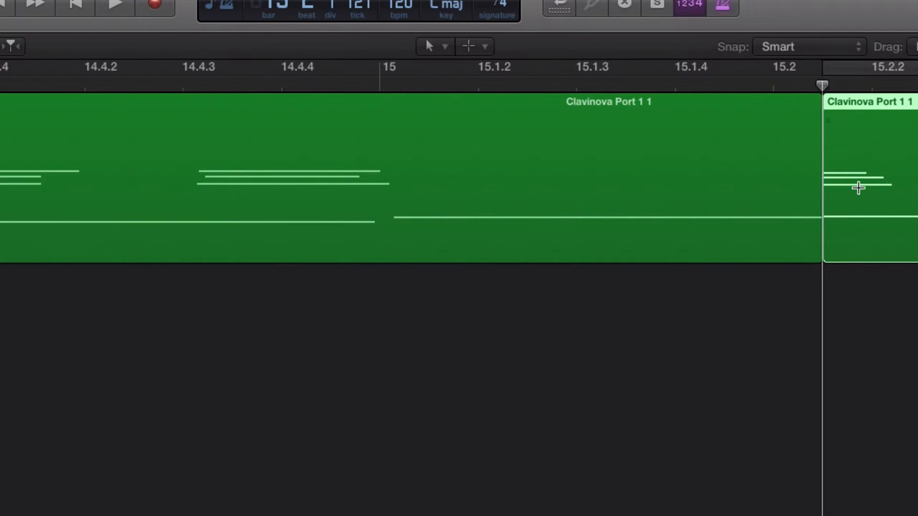
mouse_move(896, 104)
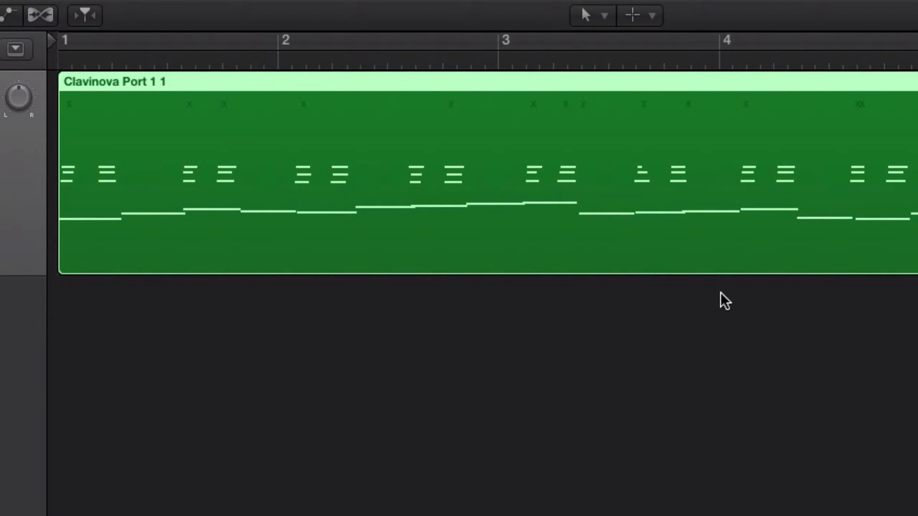
- Scroll the arrangement right while trimming the region back to bar 13
scroll("right", 3)
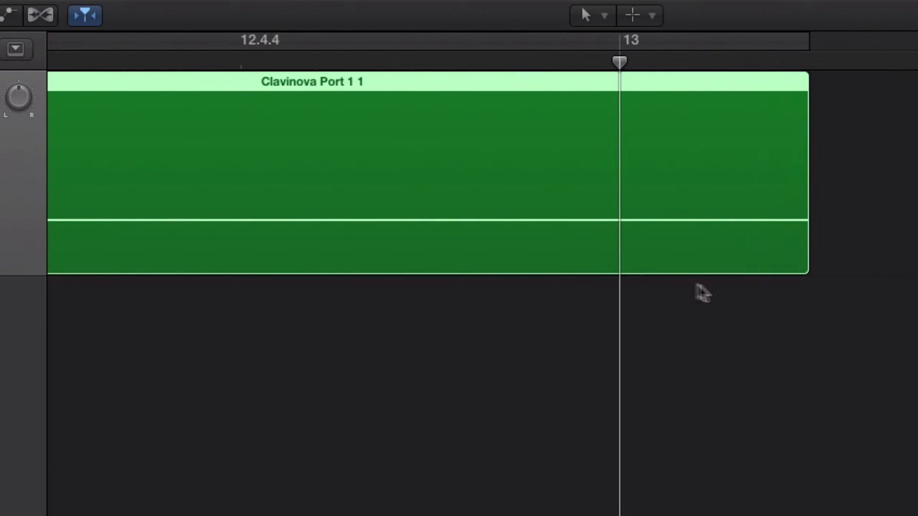
mouse_move(805, 259)
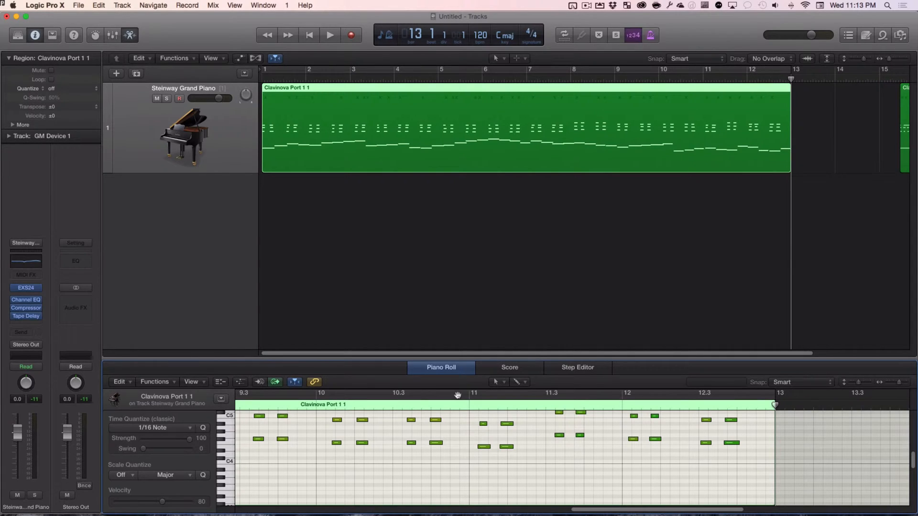
- Turn on Collapse Mode so the piano roll shows only used pitches
left_click(329, 35)
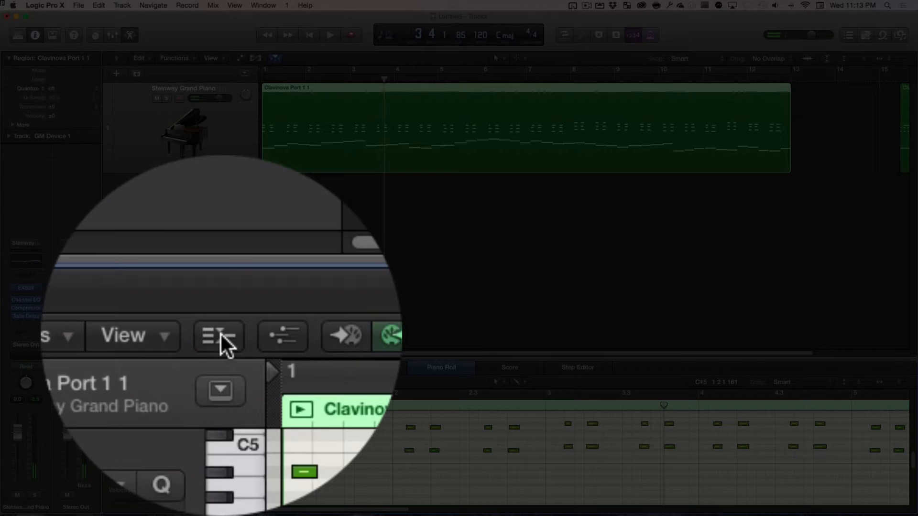
mouse_move(218, 336)
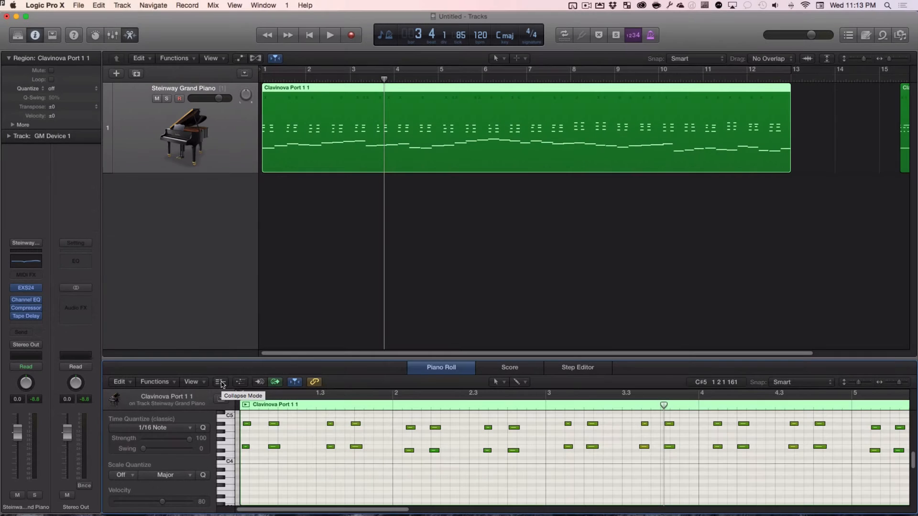
left_click(219, 382)
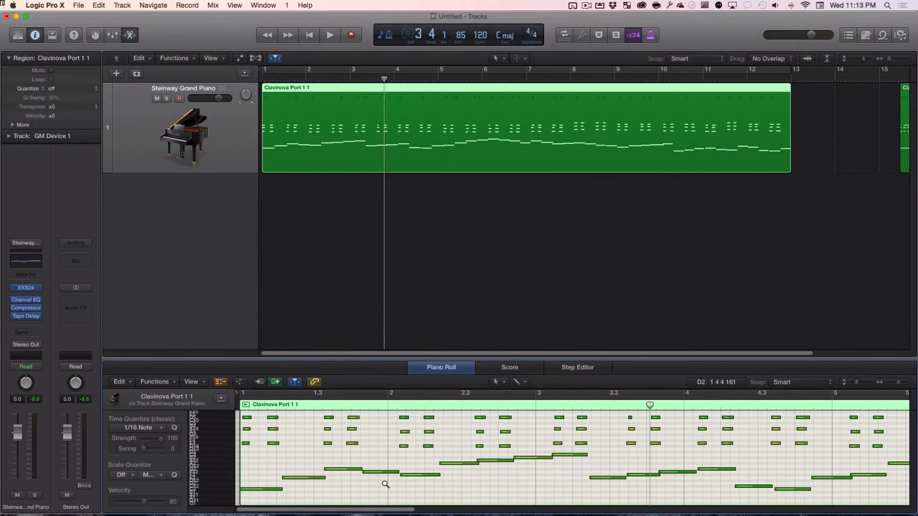
mouse_move(281, 499)
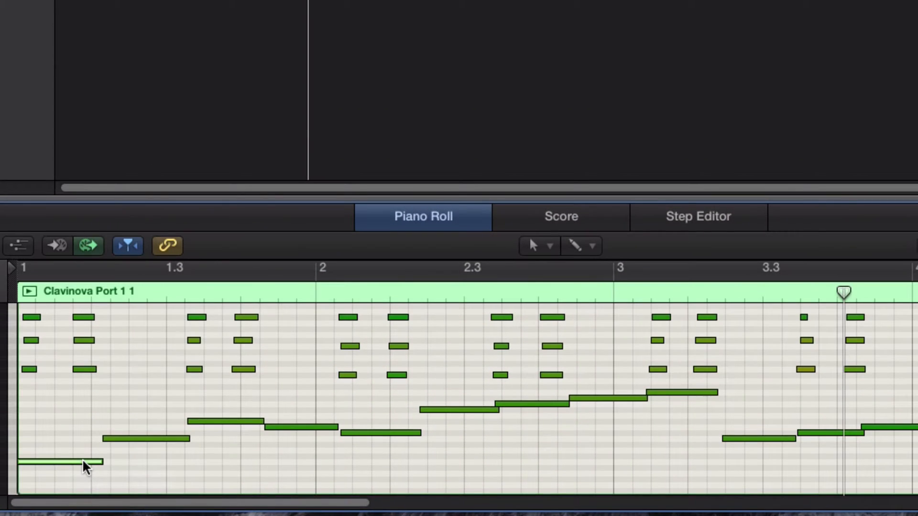
mouse_move(58, 258)
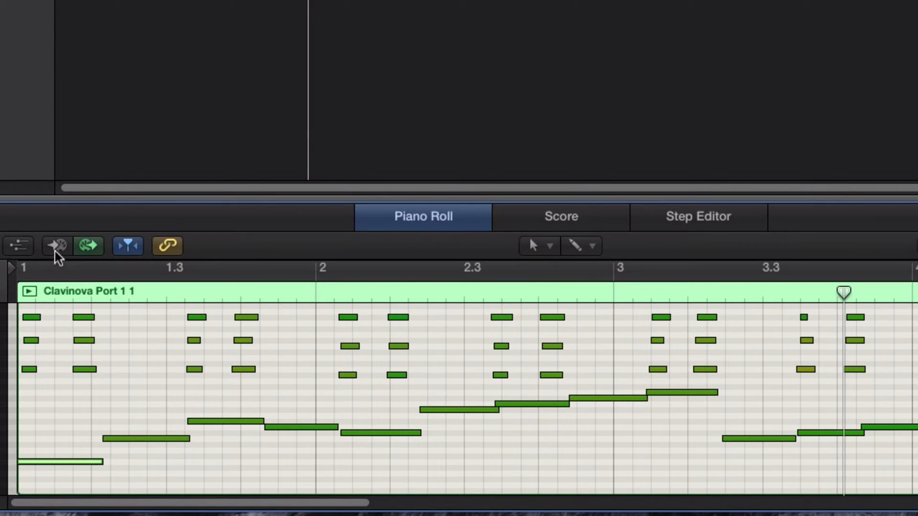
- Enable note preview in the Clavinova Port 1 1 piano roll
left_click(56, 245)
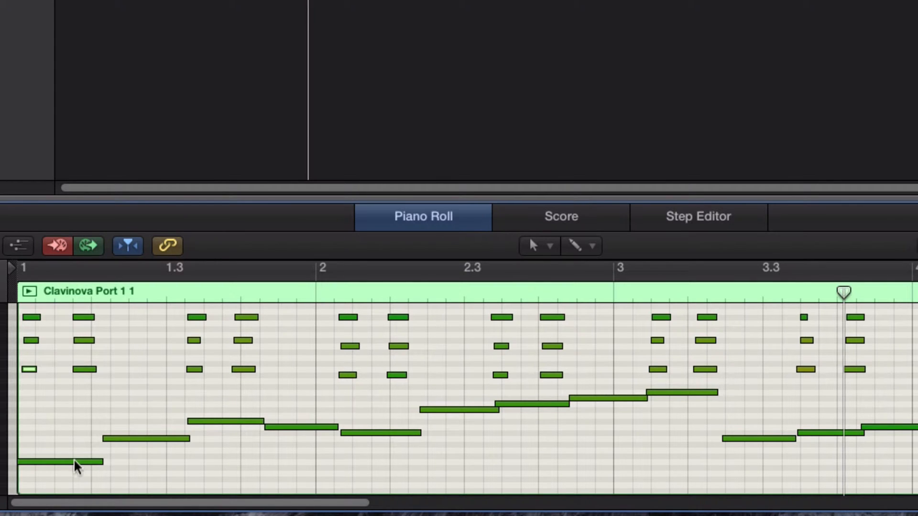
mouse_move(135, 445)
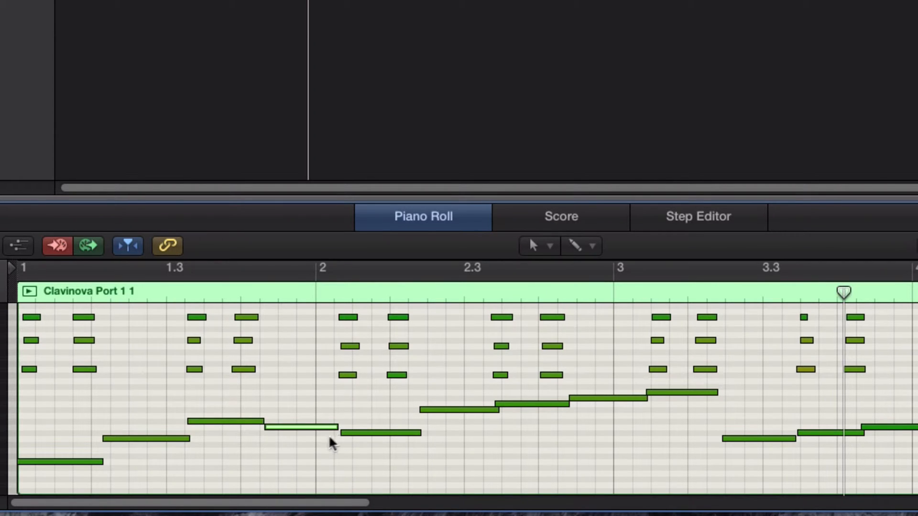
mouse_move(313, 443)
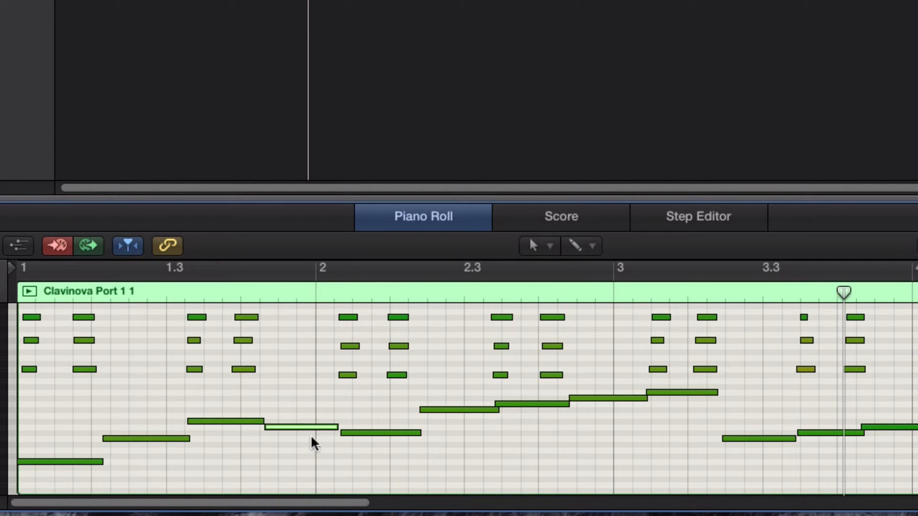
mouse_move(370, 449)
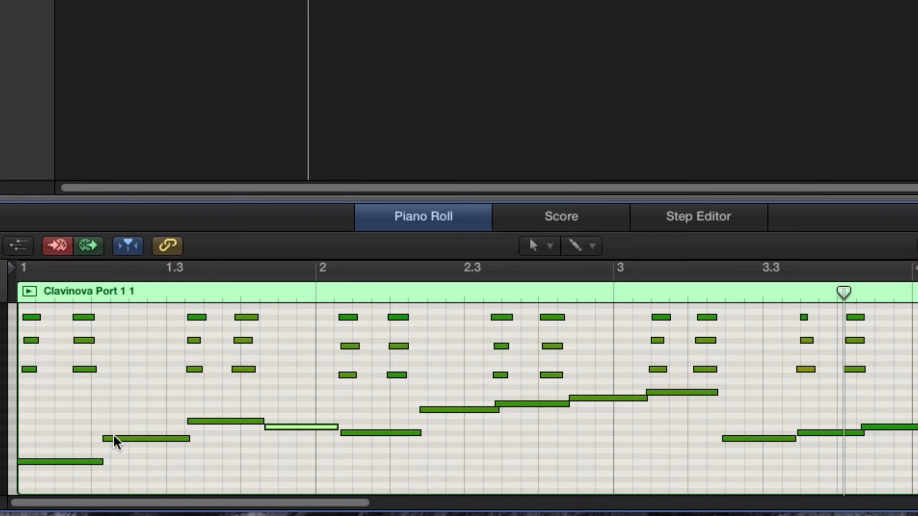
mouse_move(322, 316)
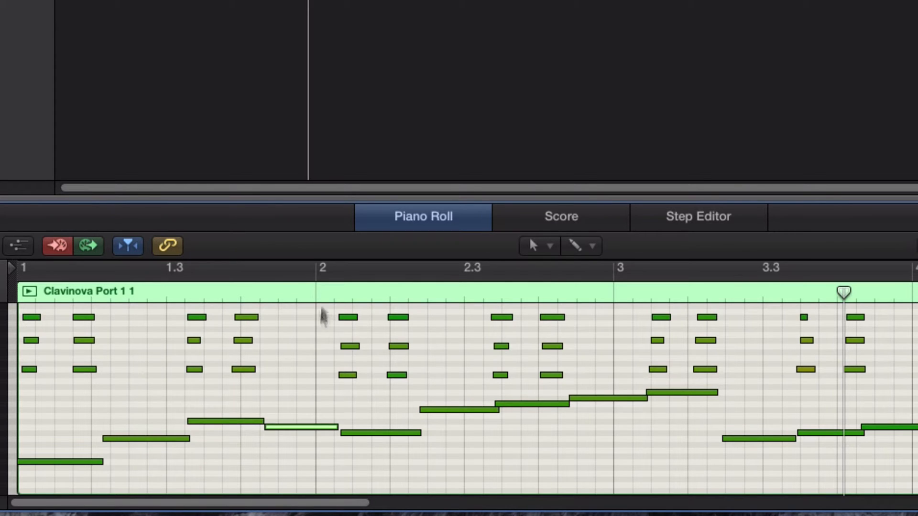
mouse_move(322, 351)
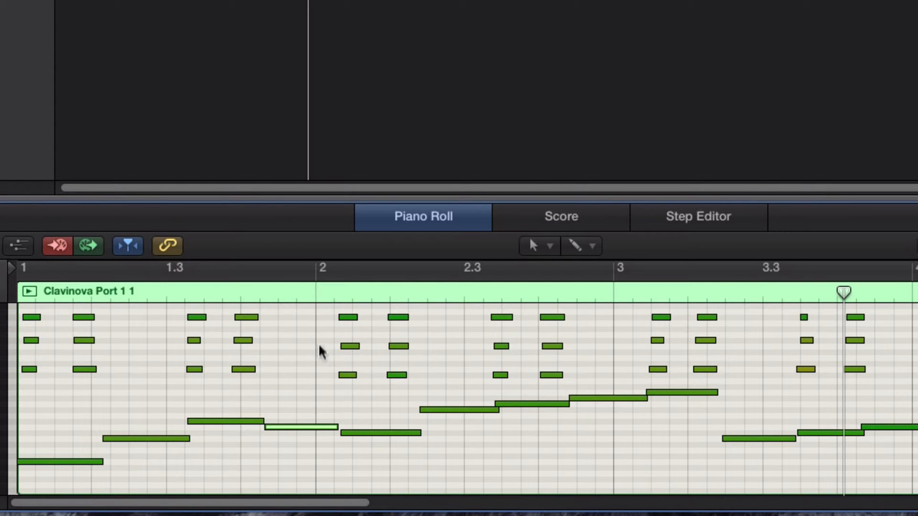
mouse_move(347, 373)
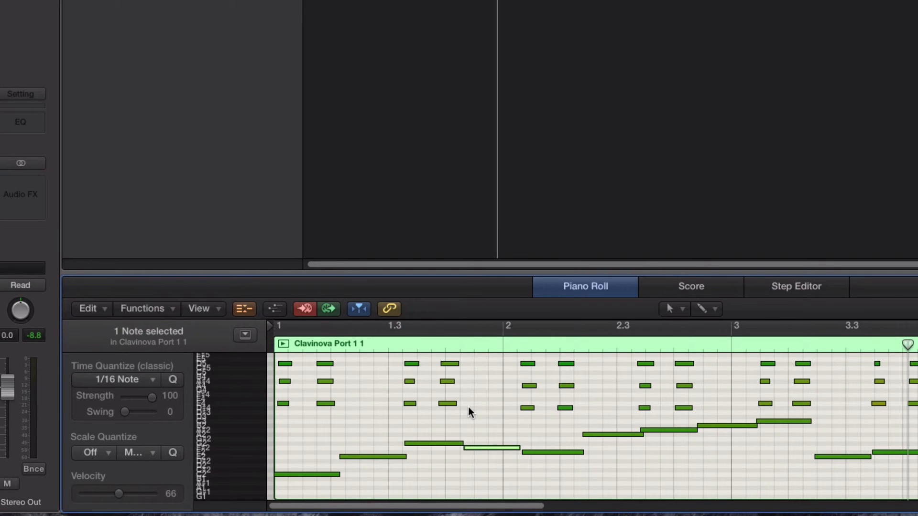
mouse_move(461, 414)
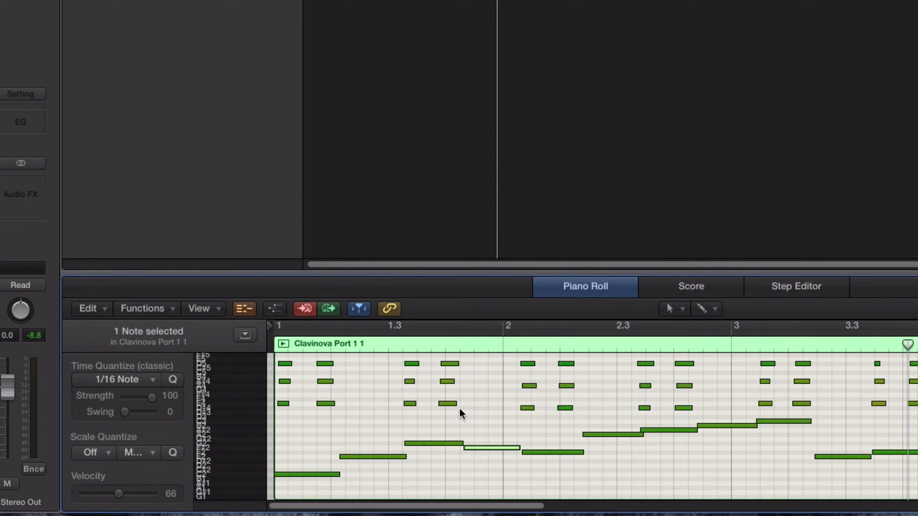
mouse_move(543, 271)
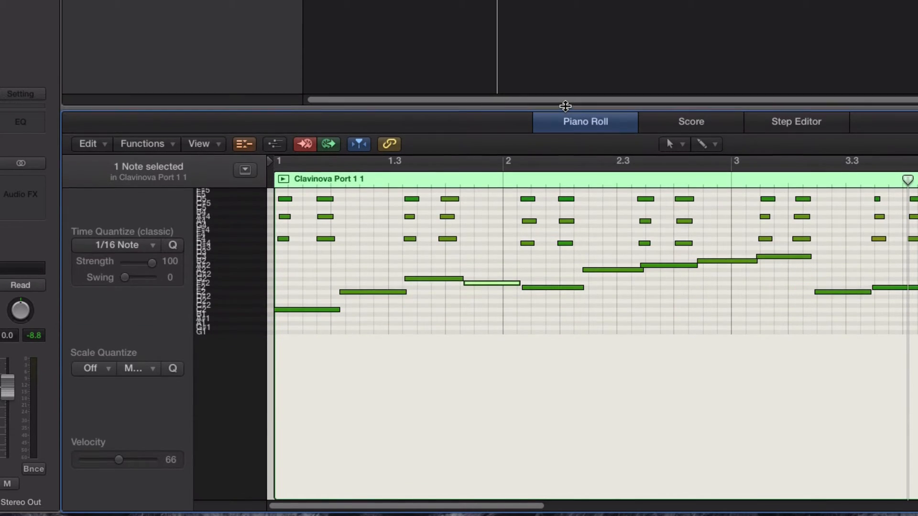
mouse_move(221, 150)
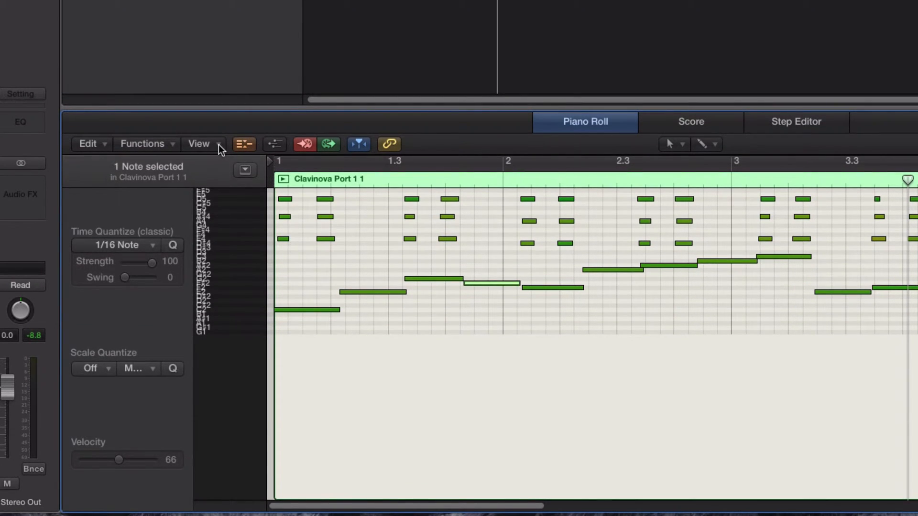
- Configure the editor's global tracks, hiding the Signature track
left_click(198, 144)
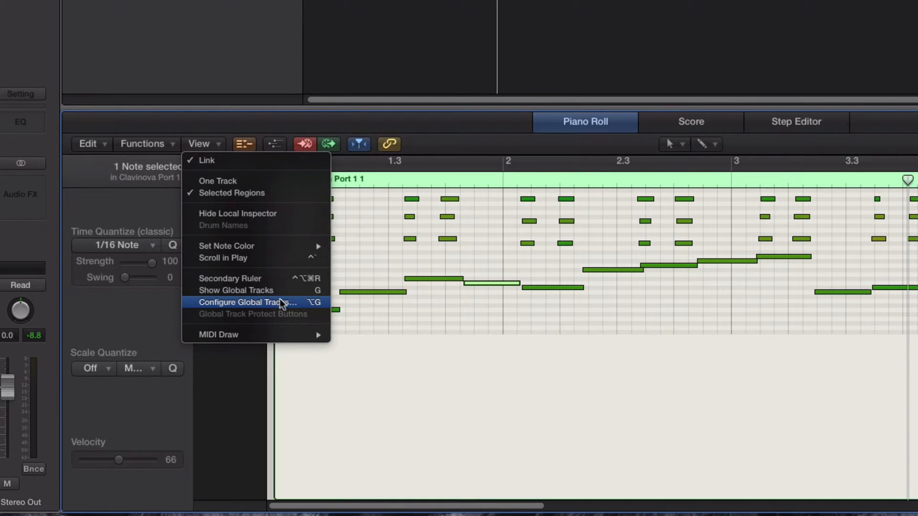
left_click(245, 302)
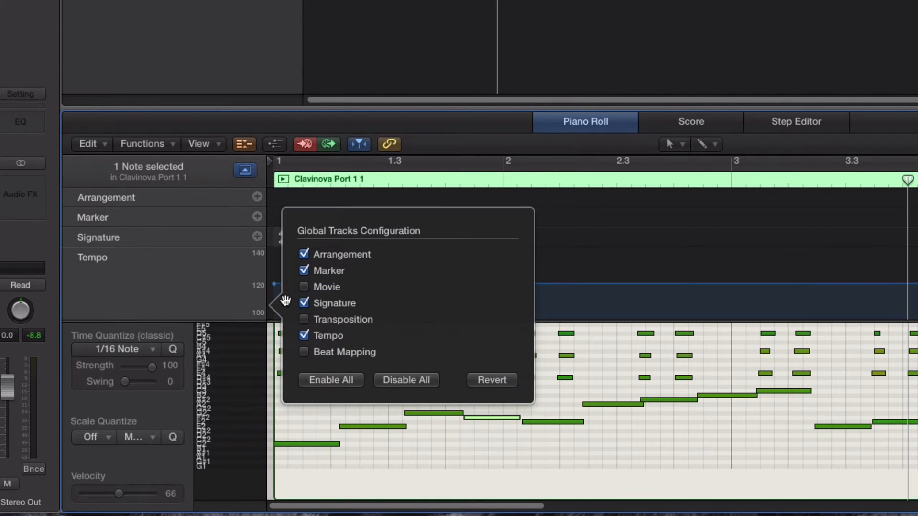
mouse_move(123, 209)
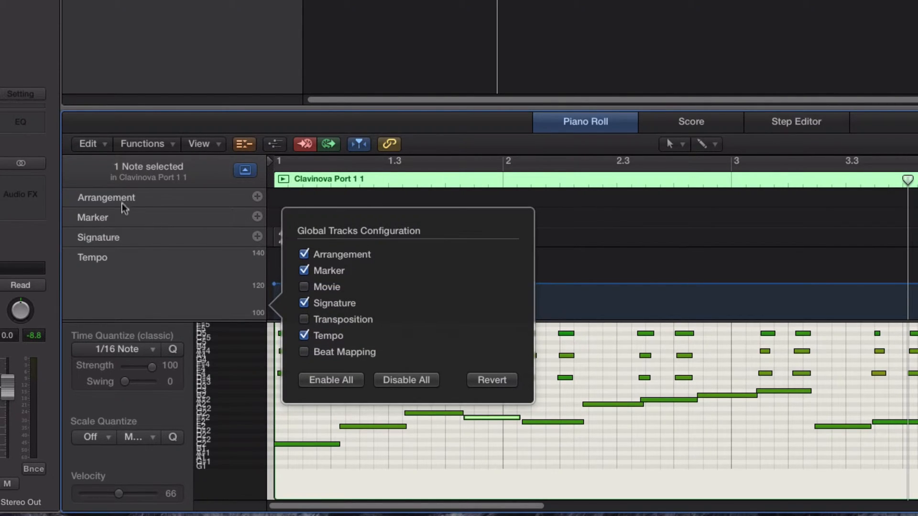
mouse_move(128, 261)
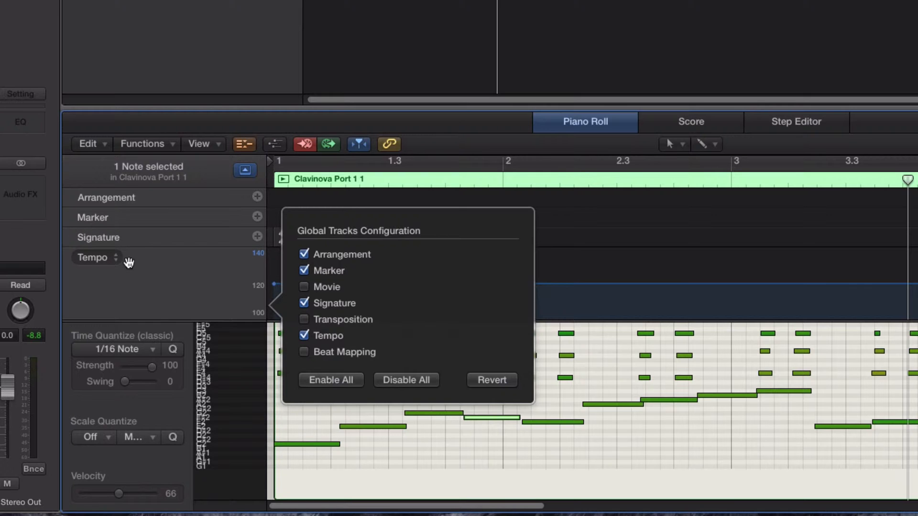
mouse_move(362, 257)
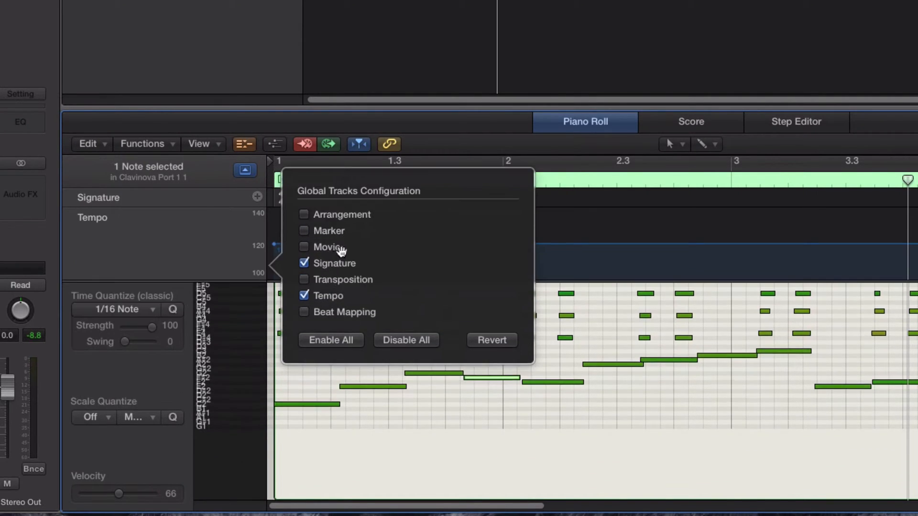
left_click(304, 263)
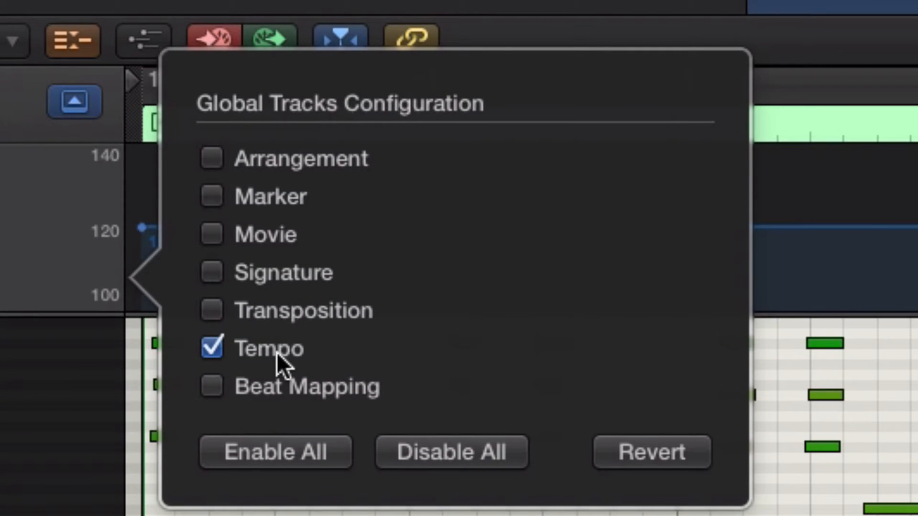
mouse_move(295, 401)
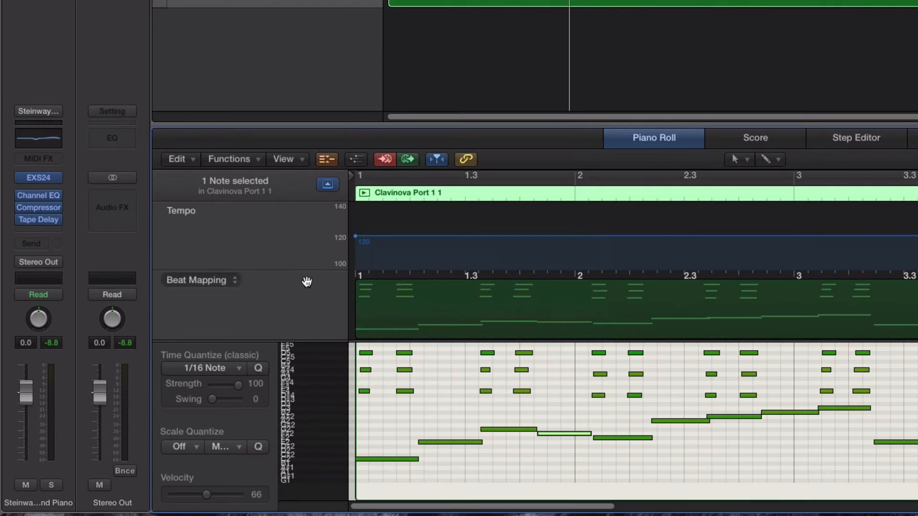
mouse_move(553, 127)
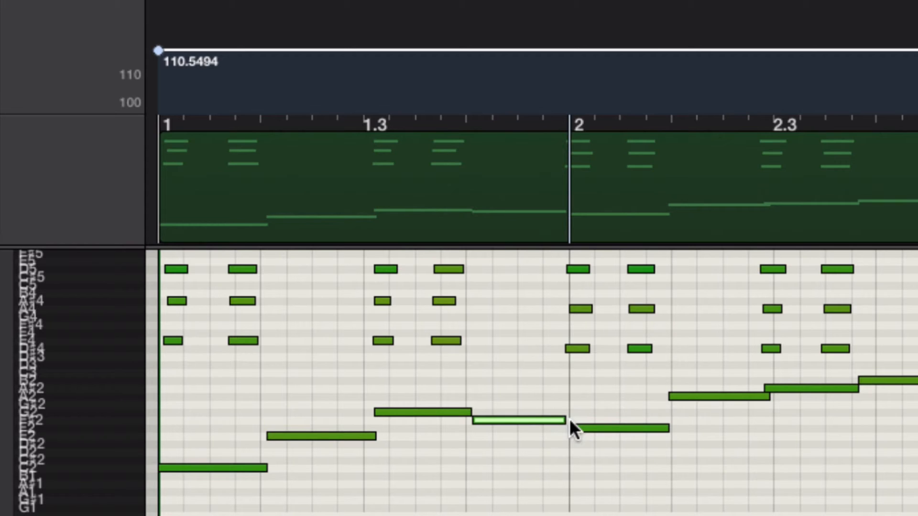
mouse_move(553, 397)
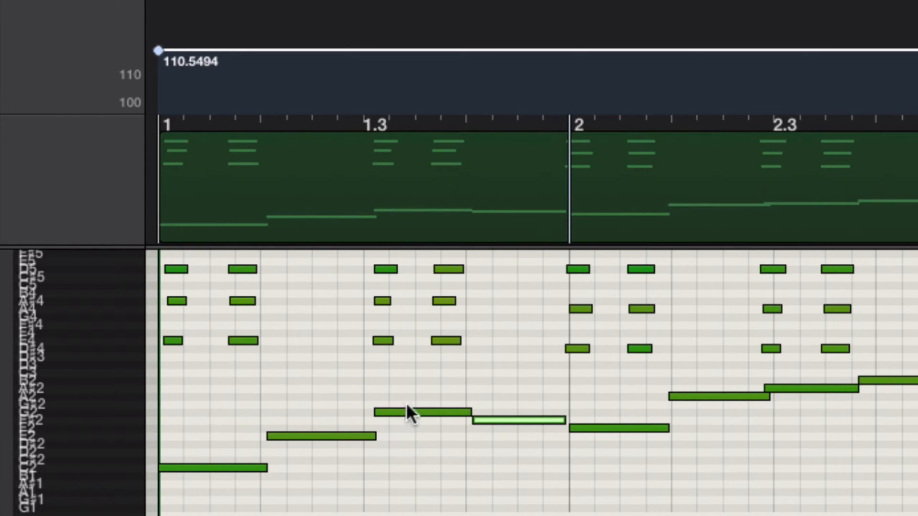
mouse_move(530, 433)
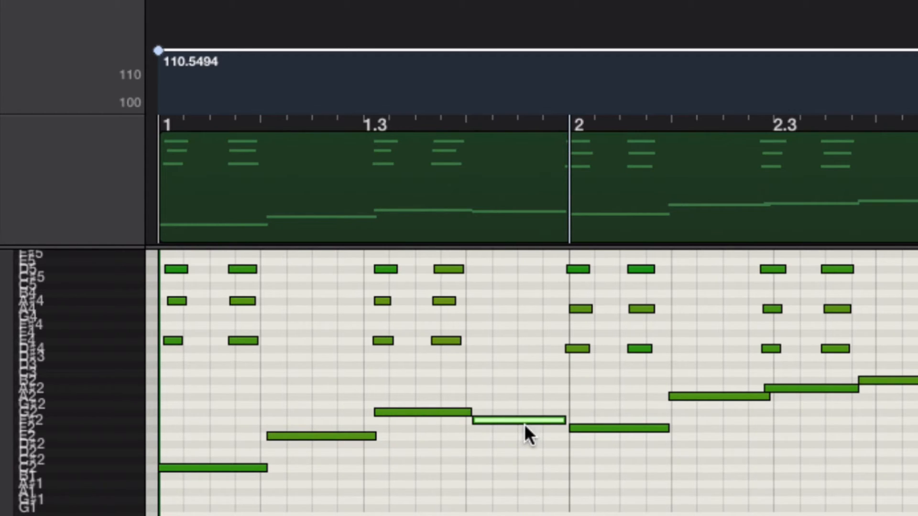
mouse_move(902, 430)
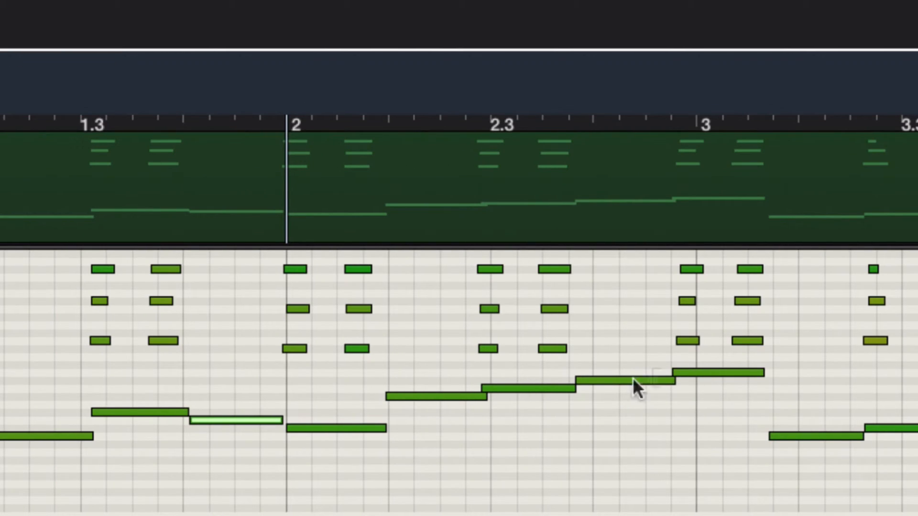
mouse_move(596, 396)
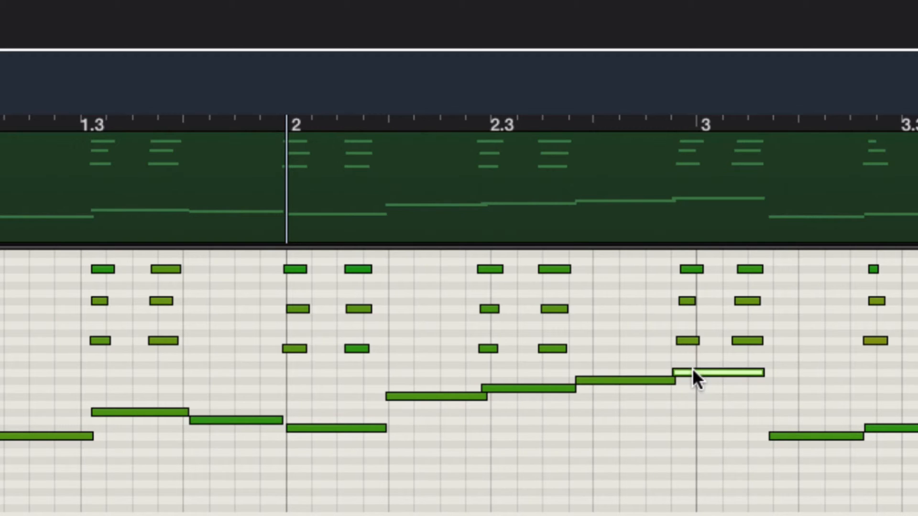
mouse_move(673, 370)
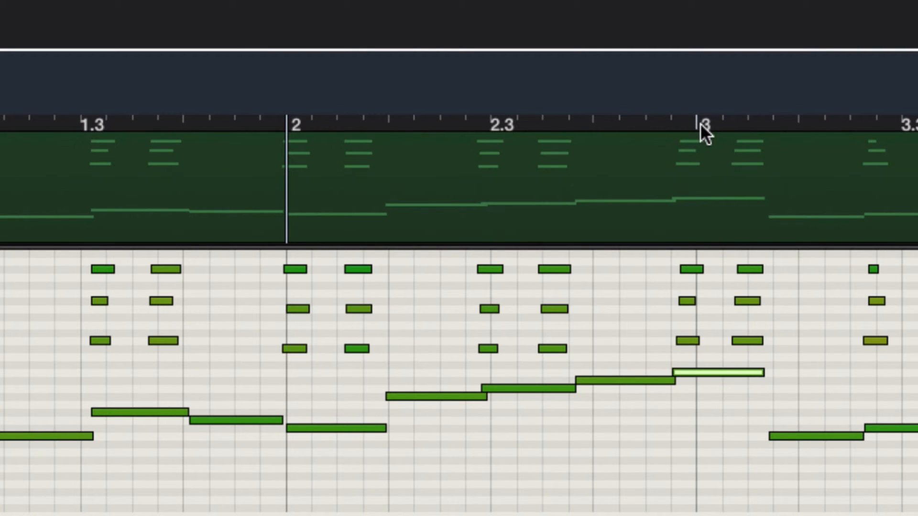
mouse_move(670, 366)
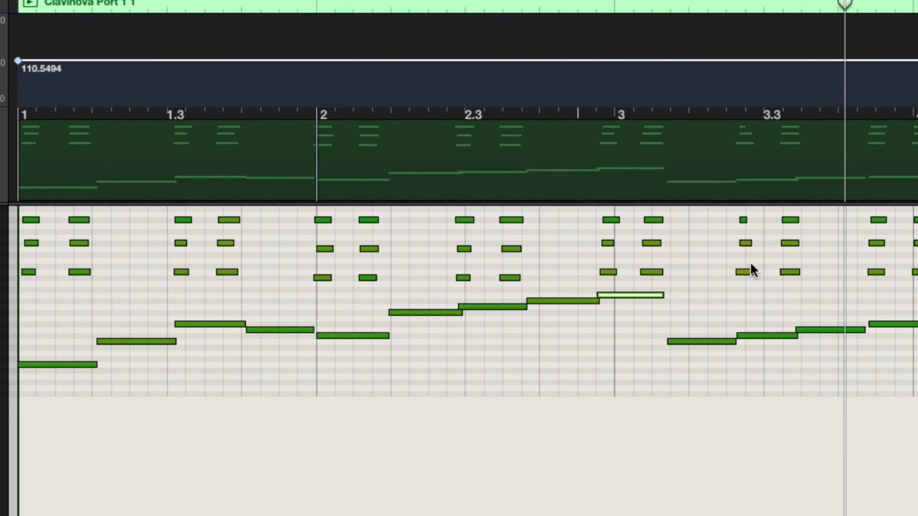
mouse_move(660, 328)
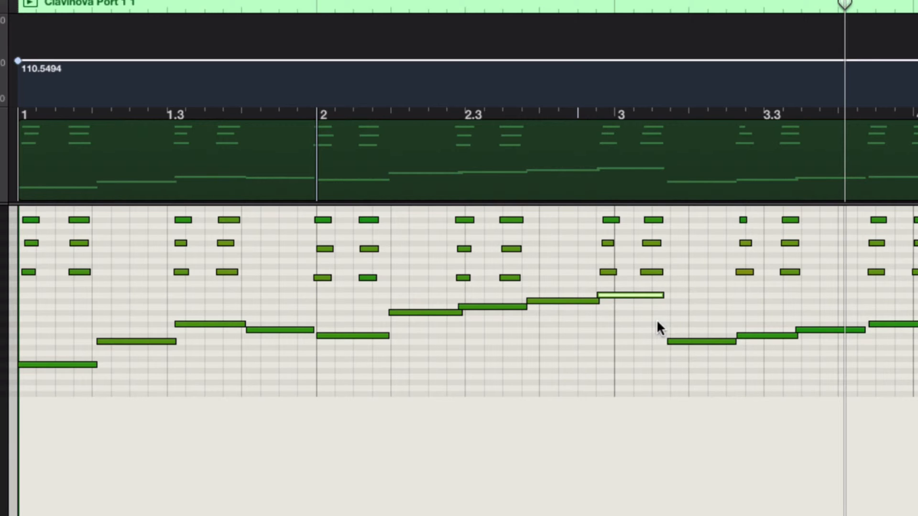
mouse_move(624, 132)
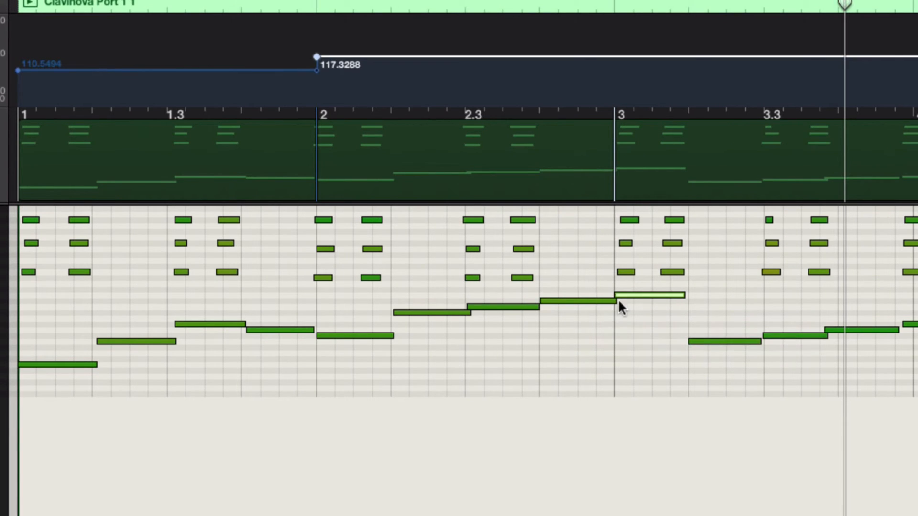
- Scroll right to reach the next bars for beat mapping
scroll("right", 3)
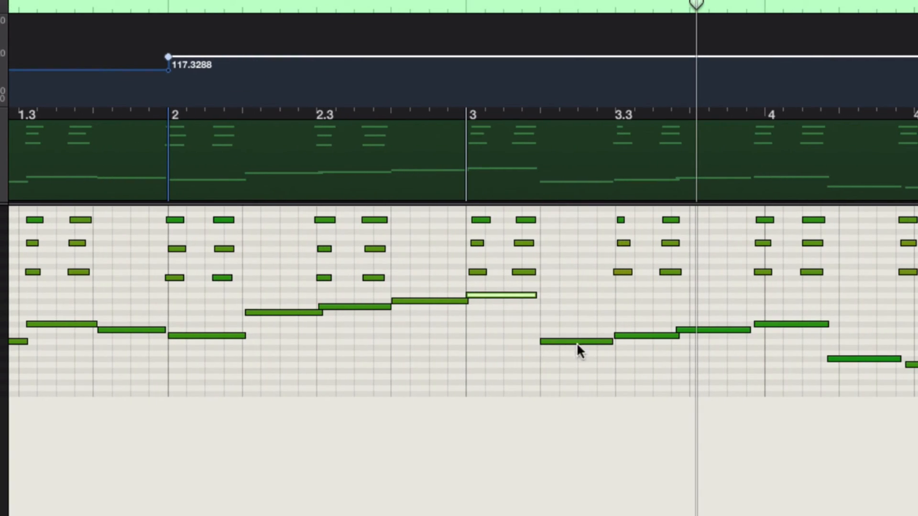
mouse_move(696, 337)
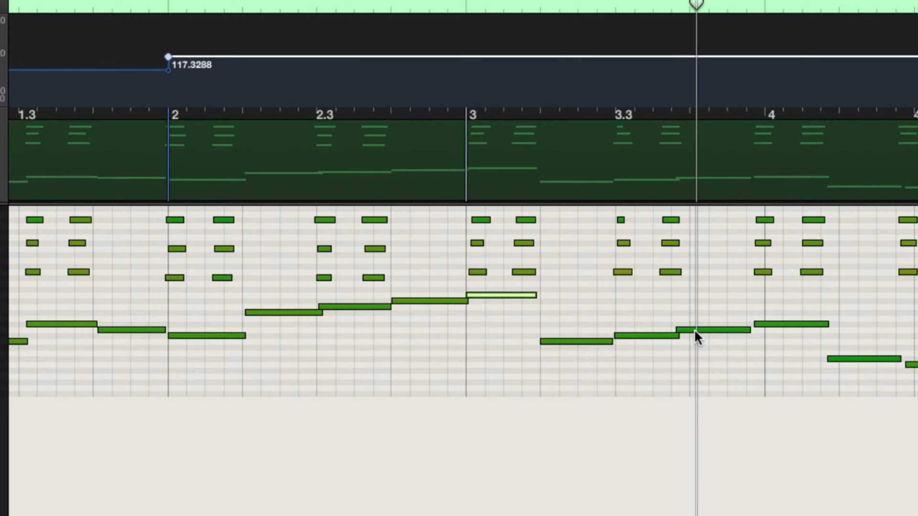
mouse_move(760, 325)
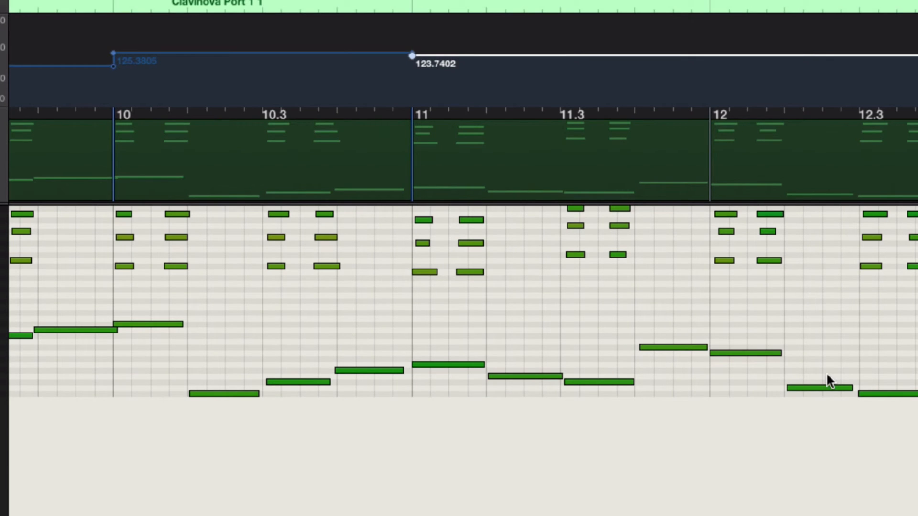
- Beat-map bars up to 11, scrolling across the region to reach tempo 123.7402
scroll("left", 3)
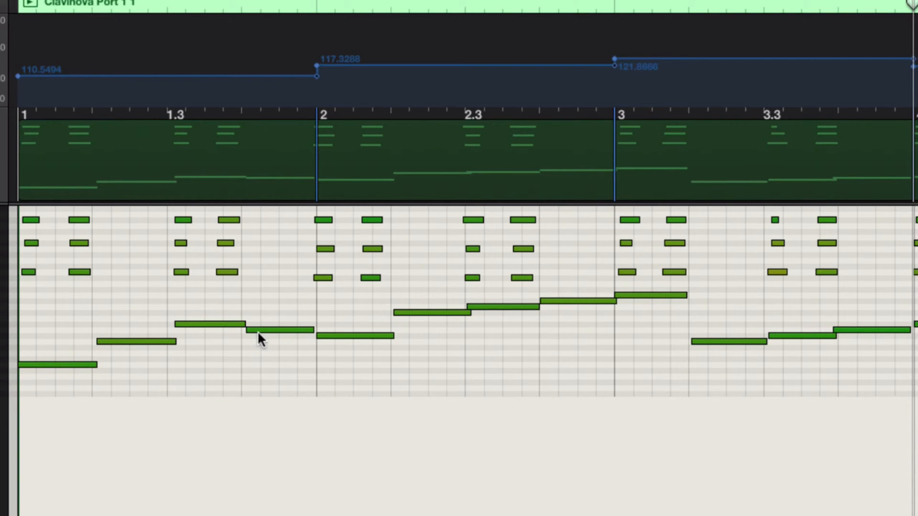
mouse_move(39, 313)
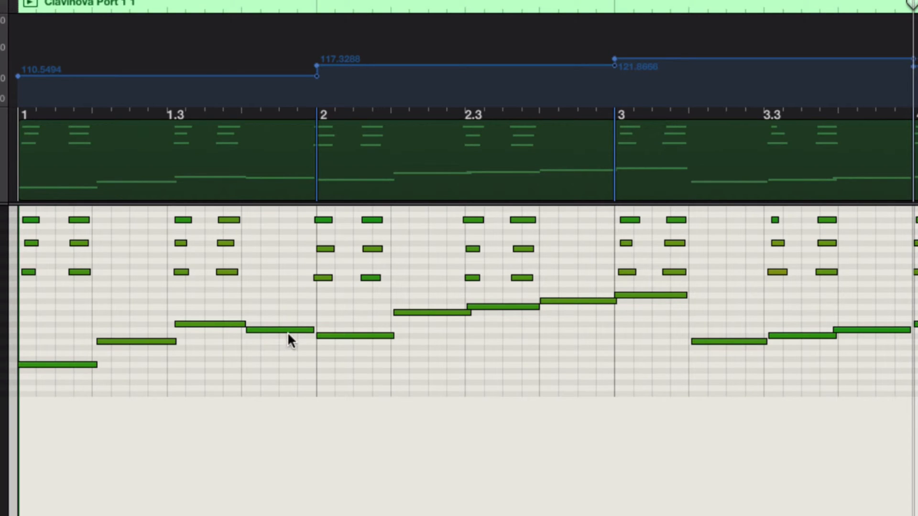
mouse_move(679, 328)
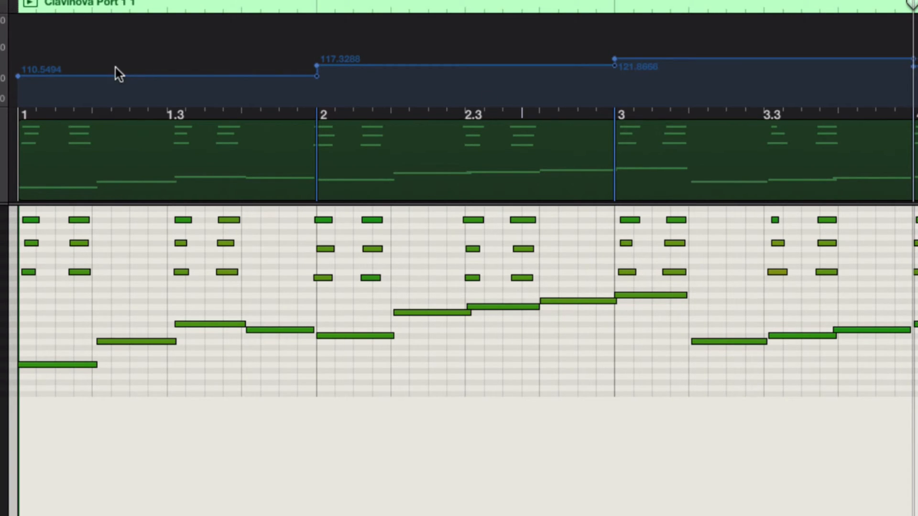
mouse_move(110, 79)
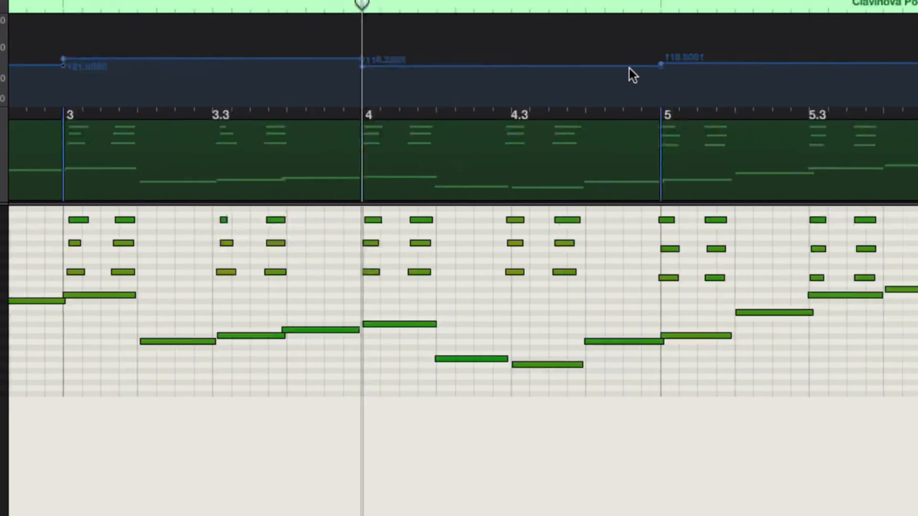
scroll("right", 3)
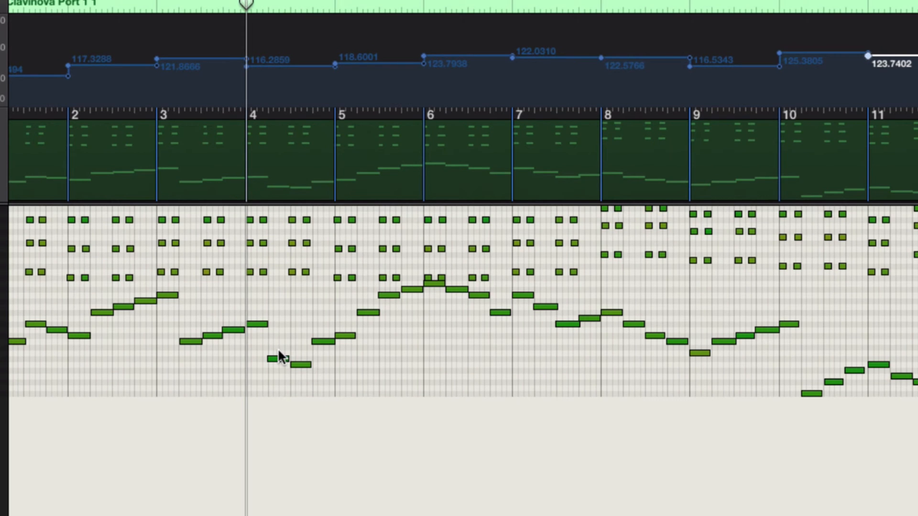
scroll("left", 3)
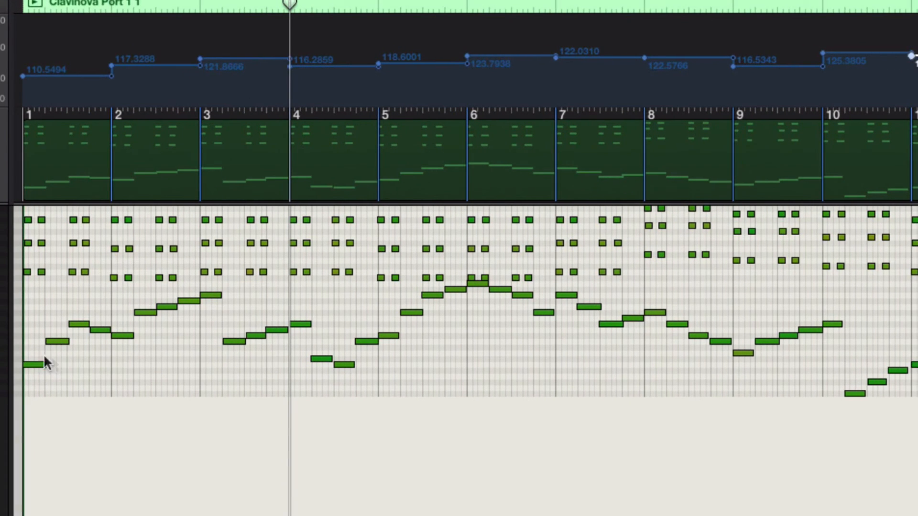
mouse_move(63, 297)
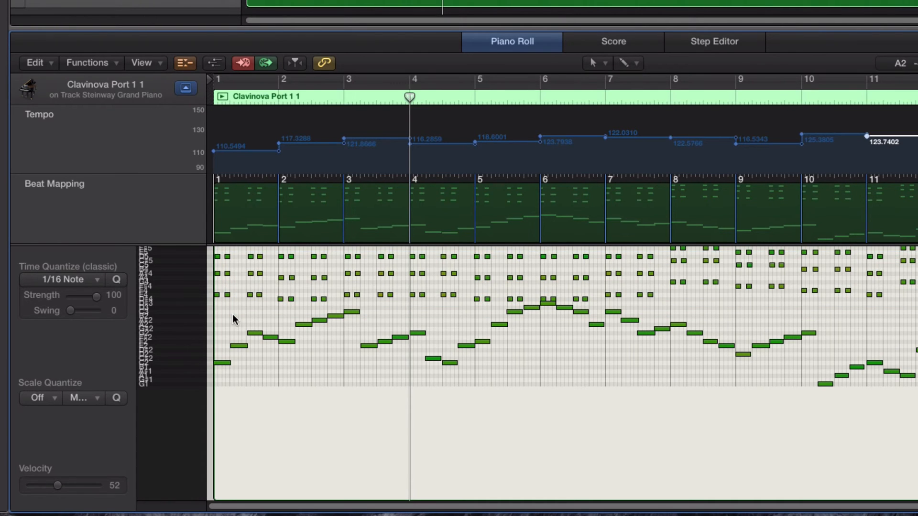
mouse_move(222, 366)
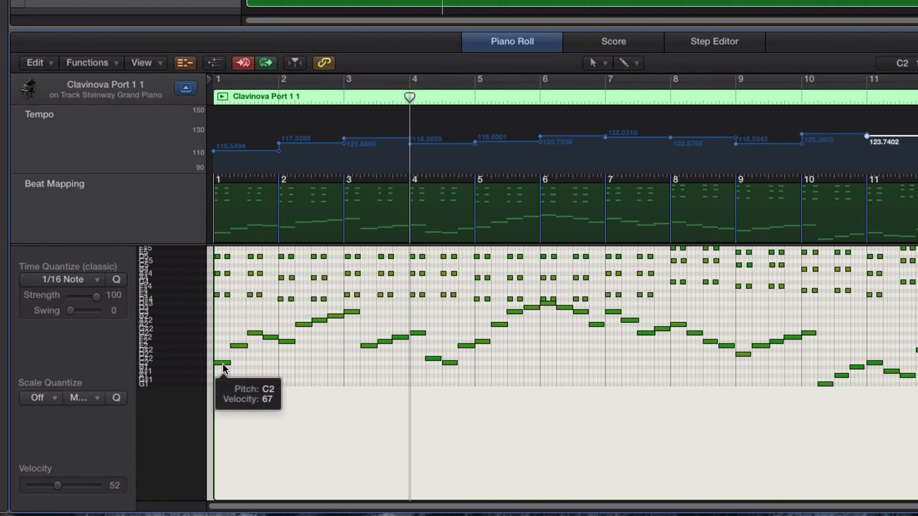
mouse_move(222, 325)
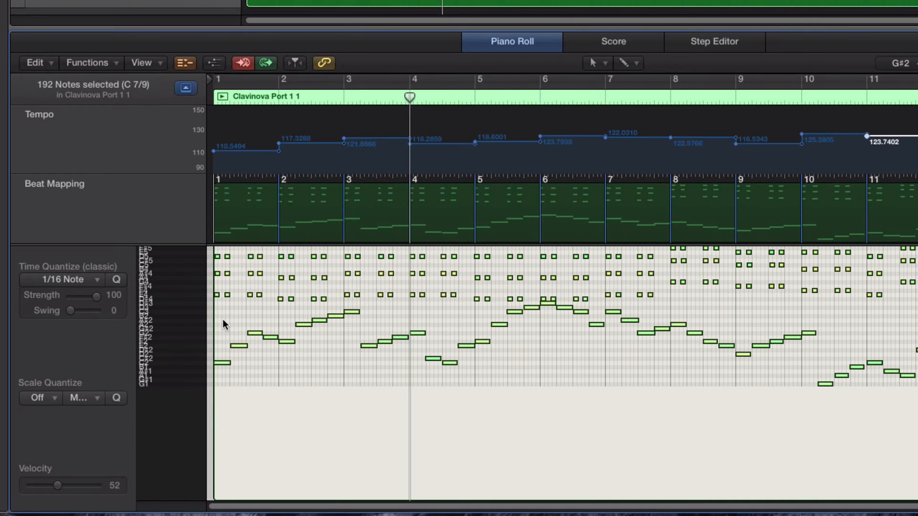
- Set Time Quantize to 1/8 Swing E for all 192 selected notes
left_click(62, 279)
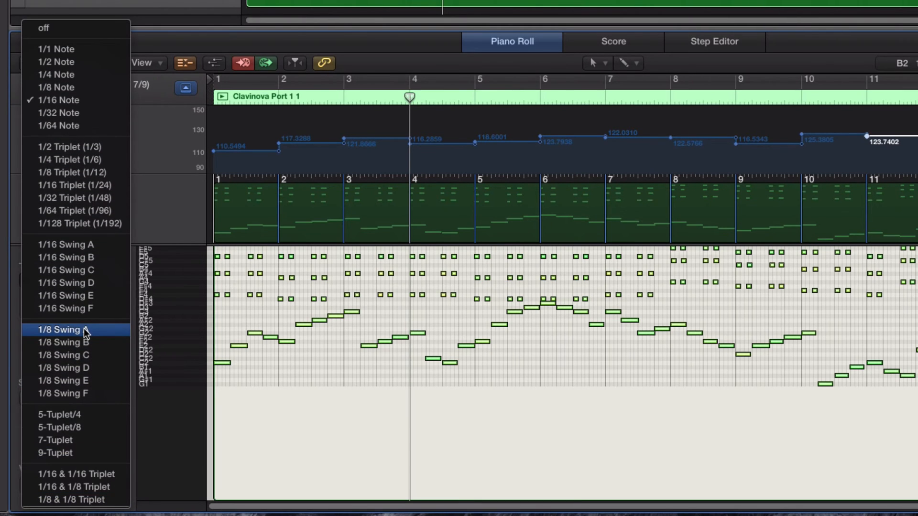
mouse_move(85, 342)
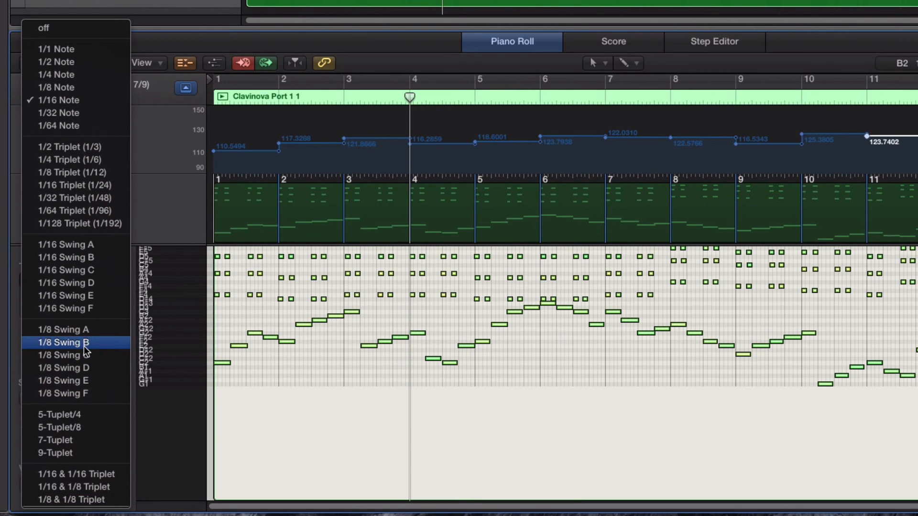
mouse_move(86, 372)
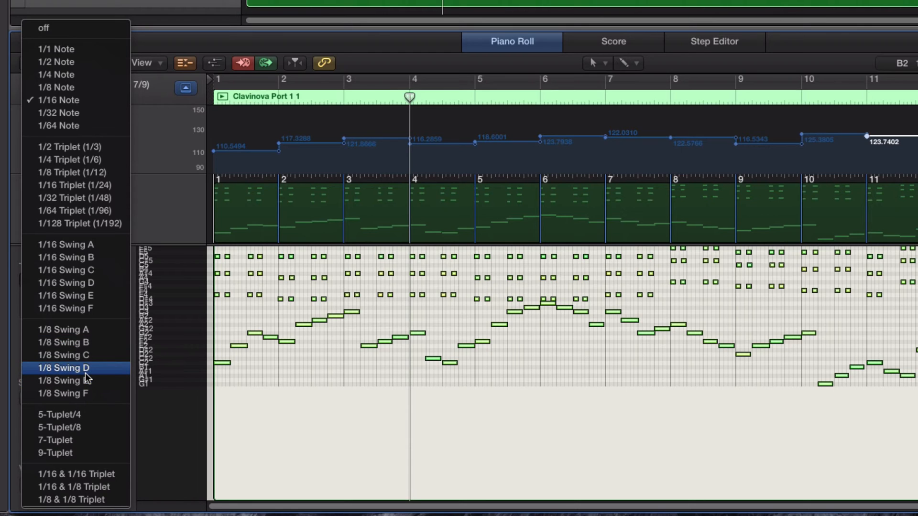
mouse_move(76, 381)
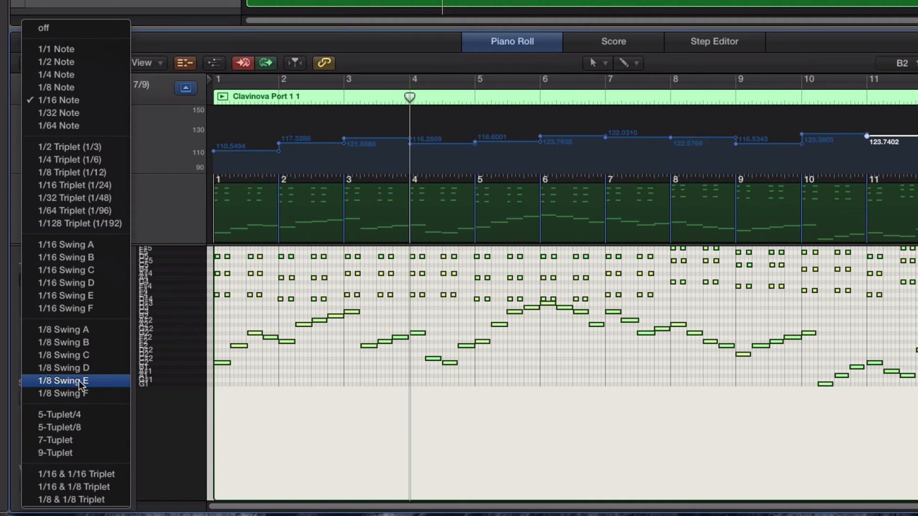
left_click(63, 380)
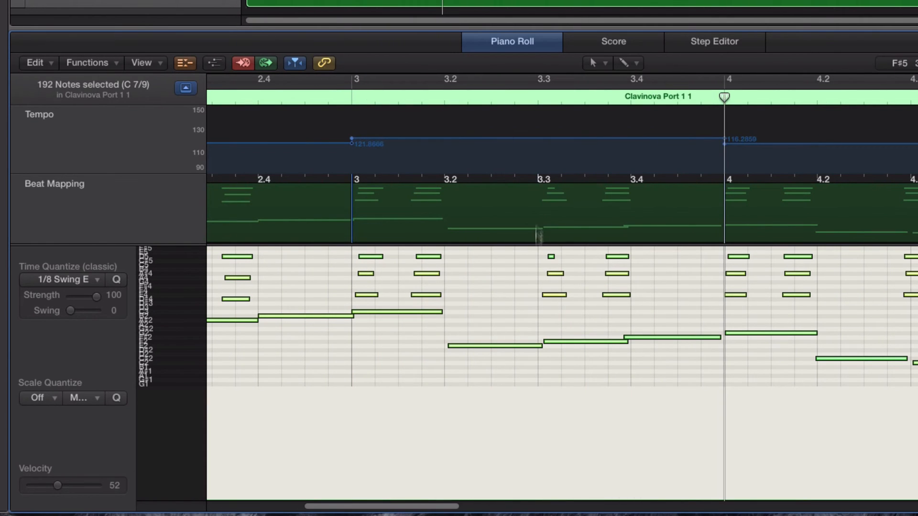
mouse_move(363, 305)
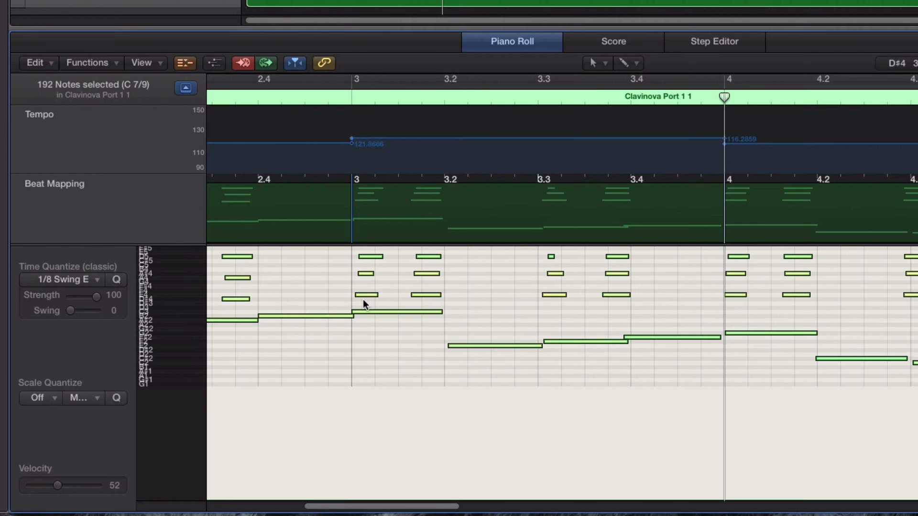
mouse_move(375, 294)
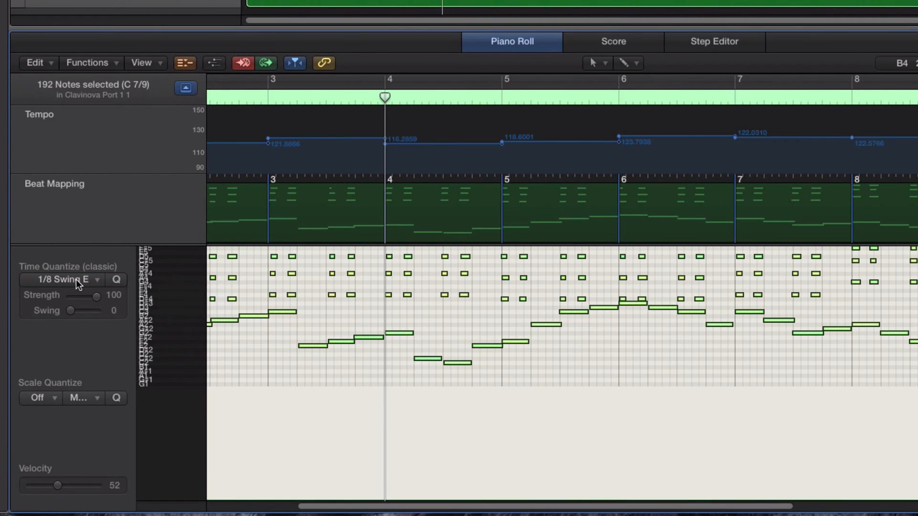
left_click(63, 279)
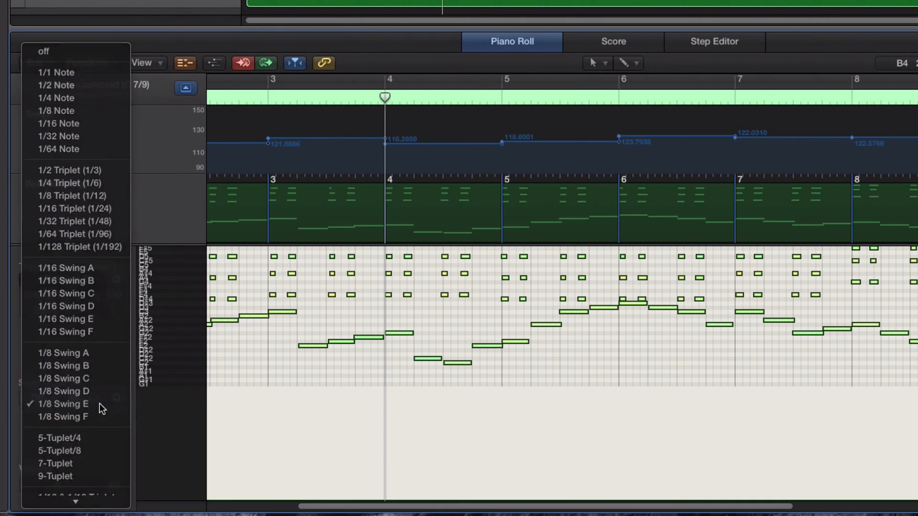
left_click(63, 404)
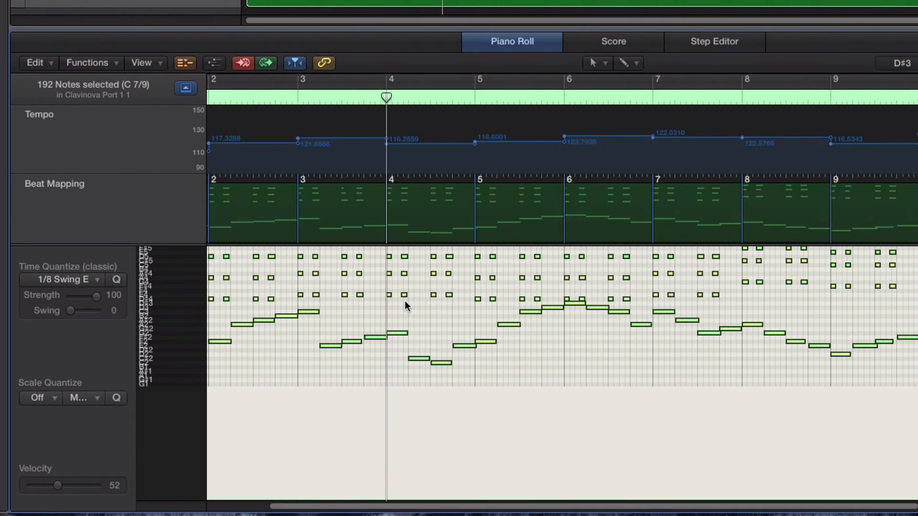
scroll("left", 3)
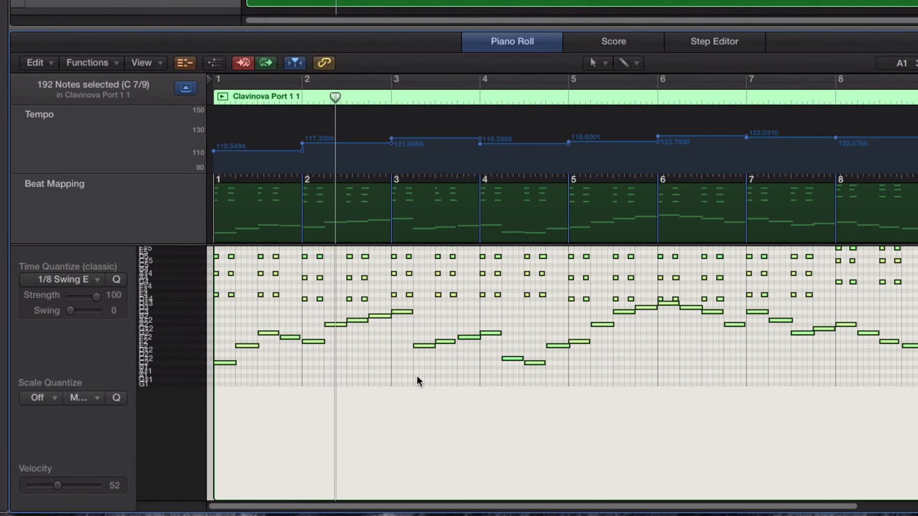
left_click(423, 96)
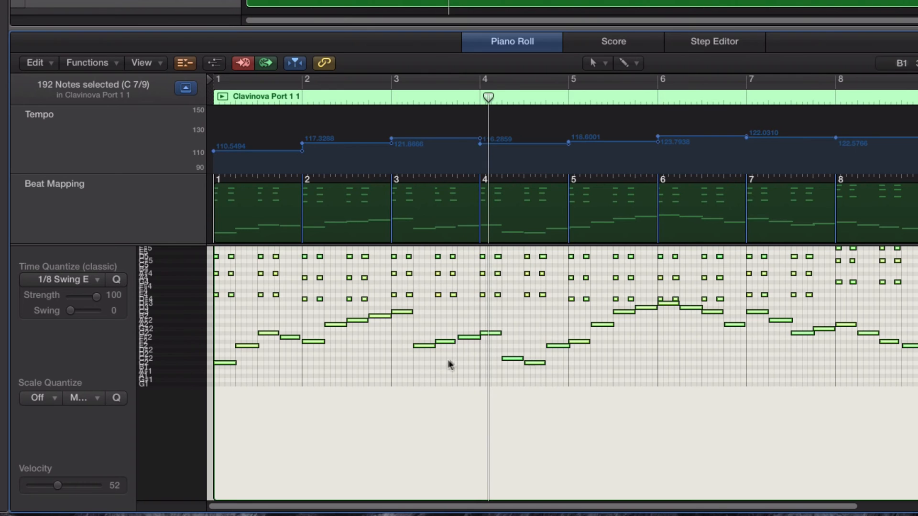
mouse_move(205, 356)
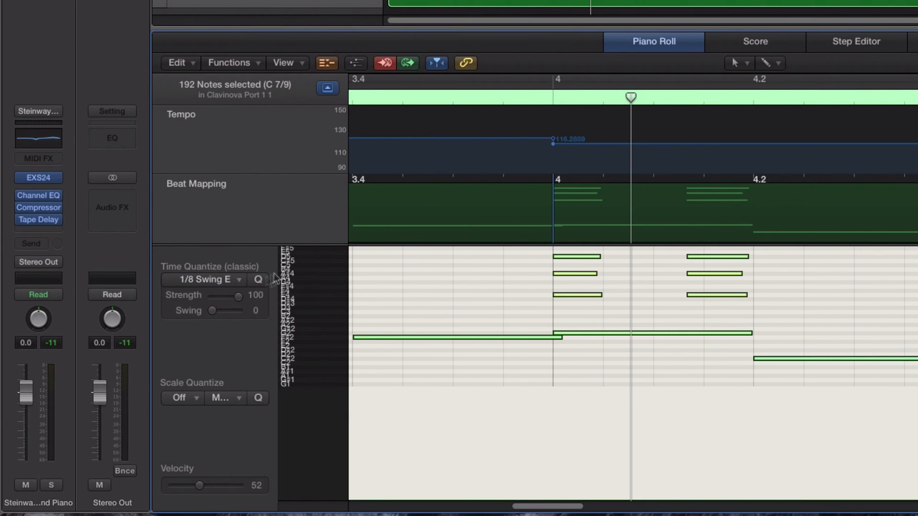
mouse_move(222, 302)
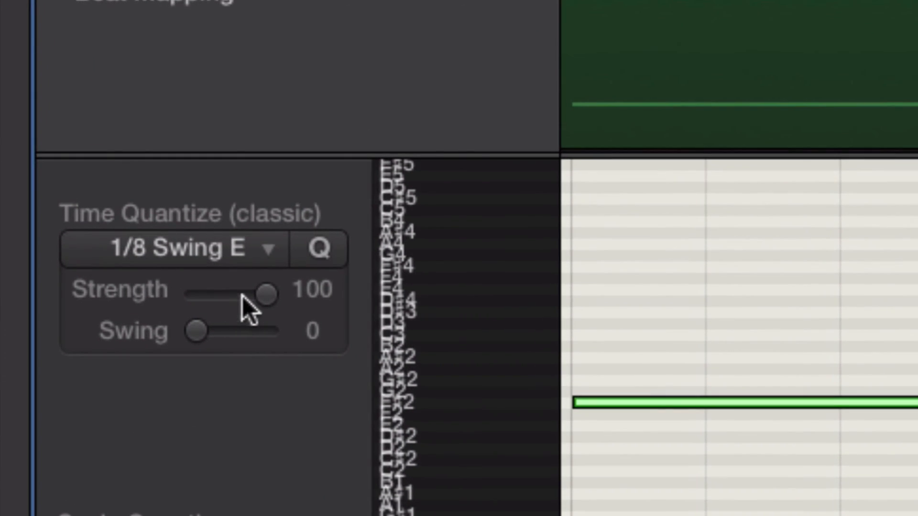
mouse_move(249, 313)
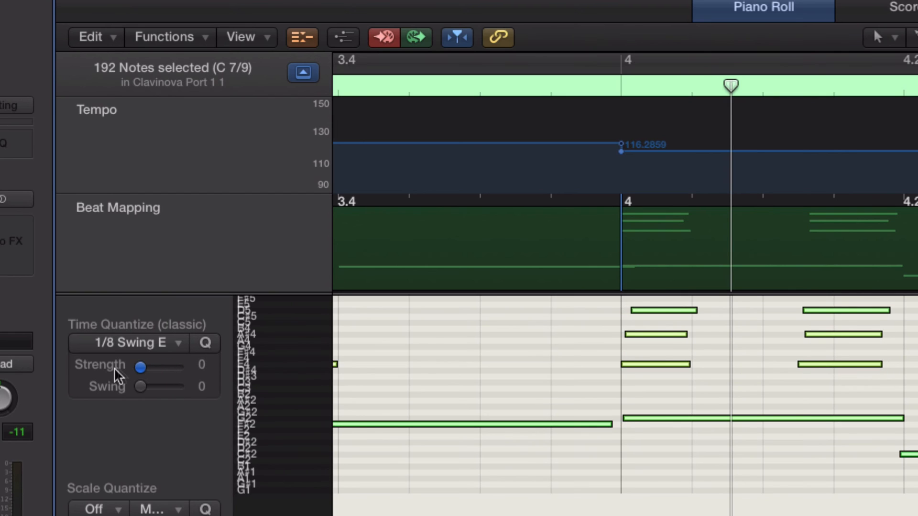
mouse_move(114, 375)
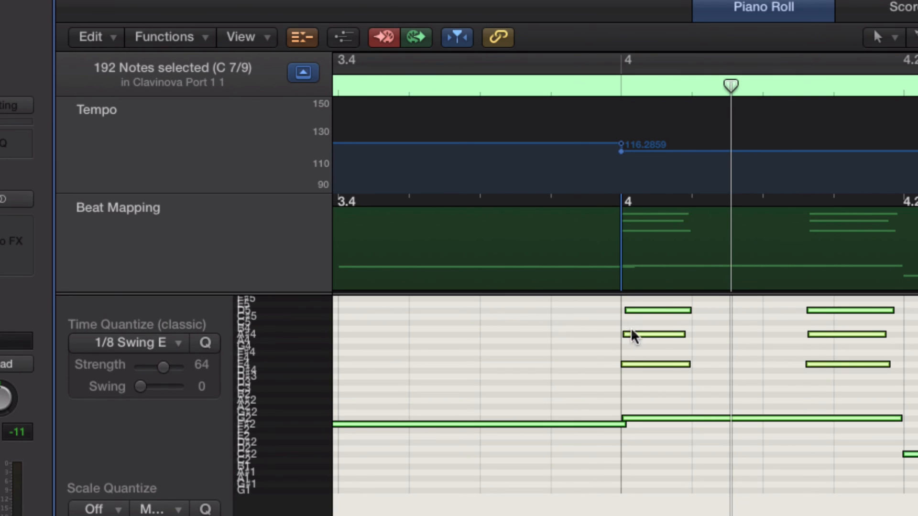
mouse_move(164, 368)
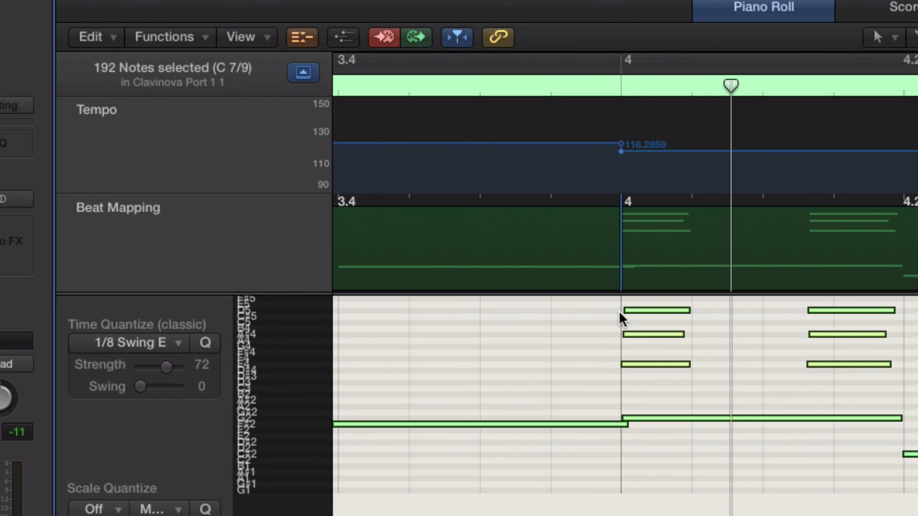
mouse_move(679, 356)
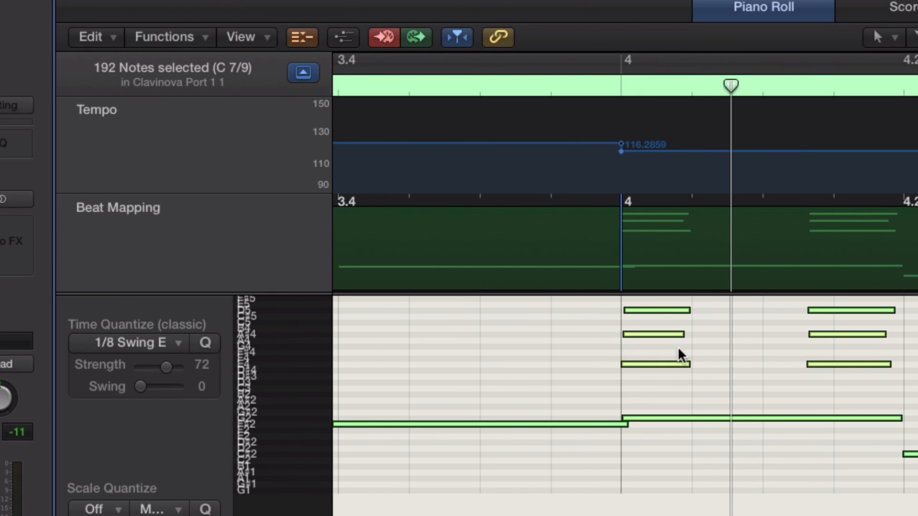
- Lower the Time Quantize Strength to 72 for all 192 notes, keeping 1/8 Swing E
scroll("right", 3)
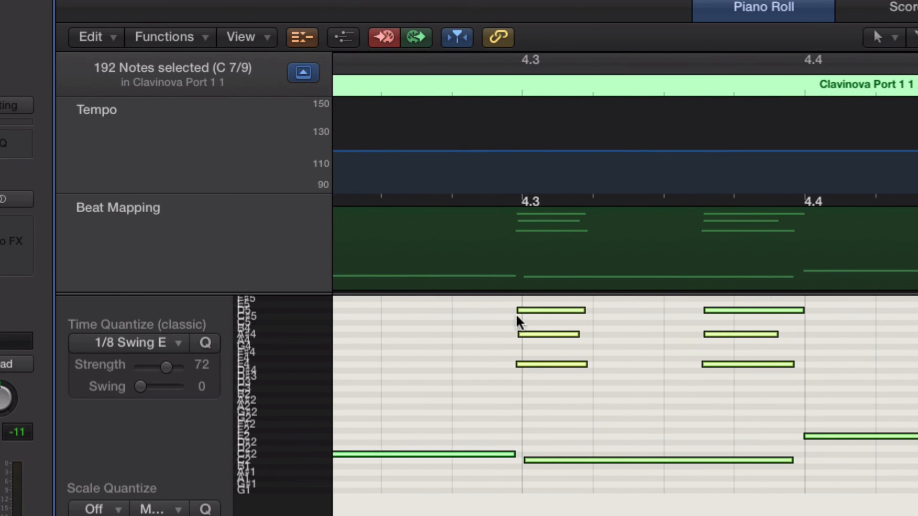
mouse_move(523, 362)
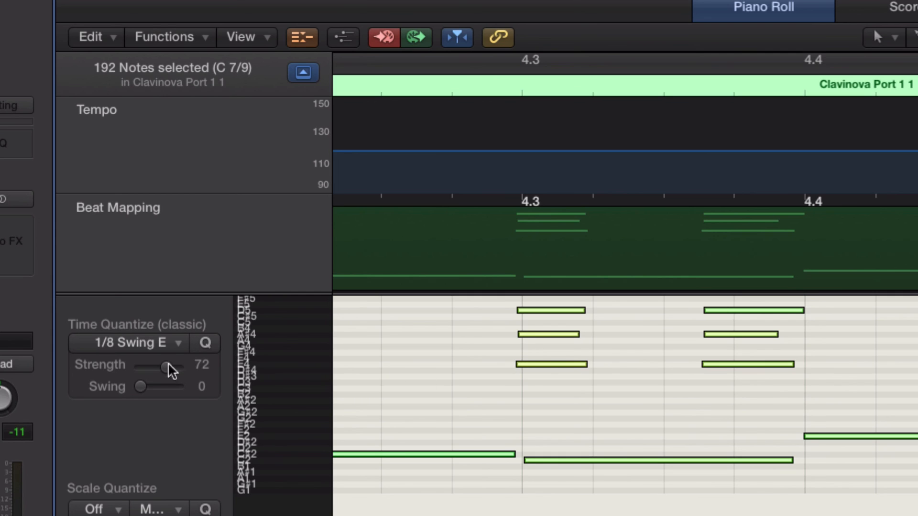
mouse_move(500, 372)
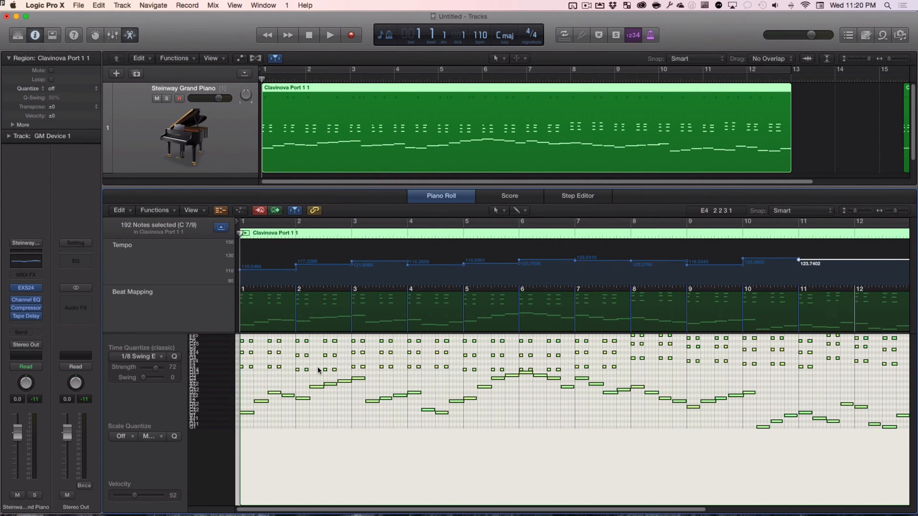
- Play the swing-quantized blues region from the start to bar 5, then stop
left_click(329, 35)
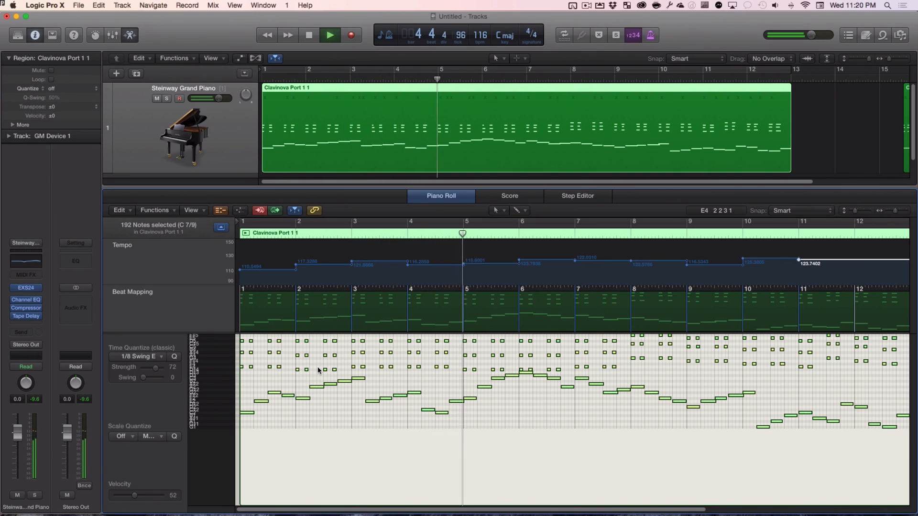
left_click(329, 34)
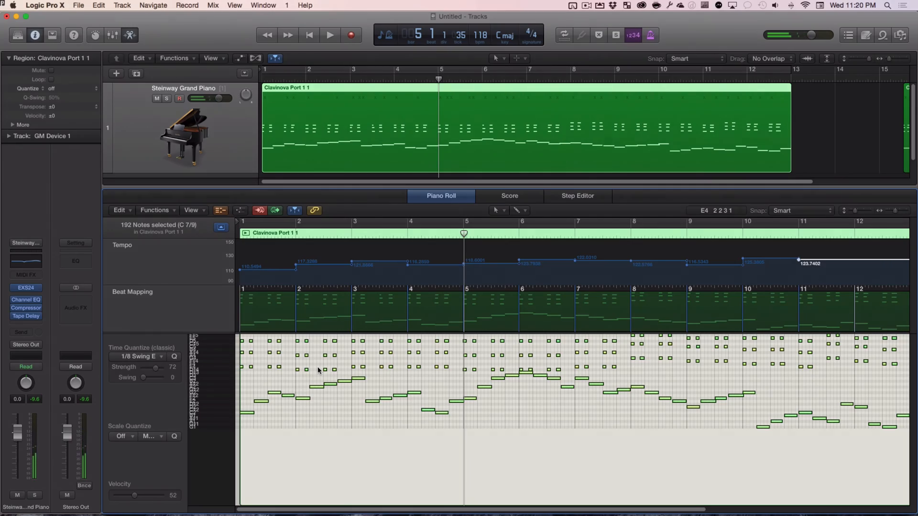